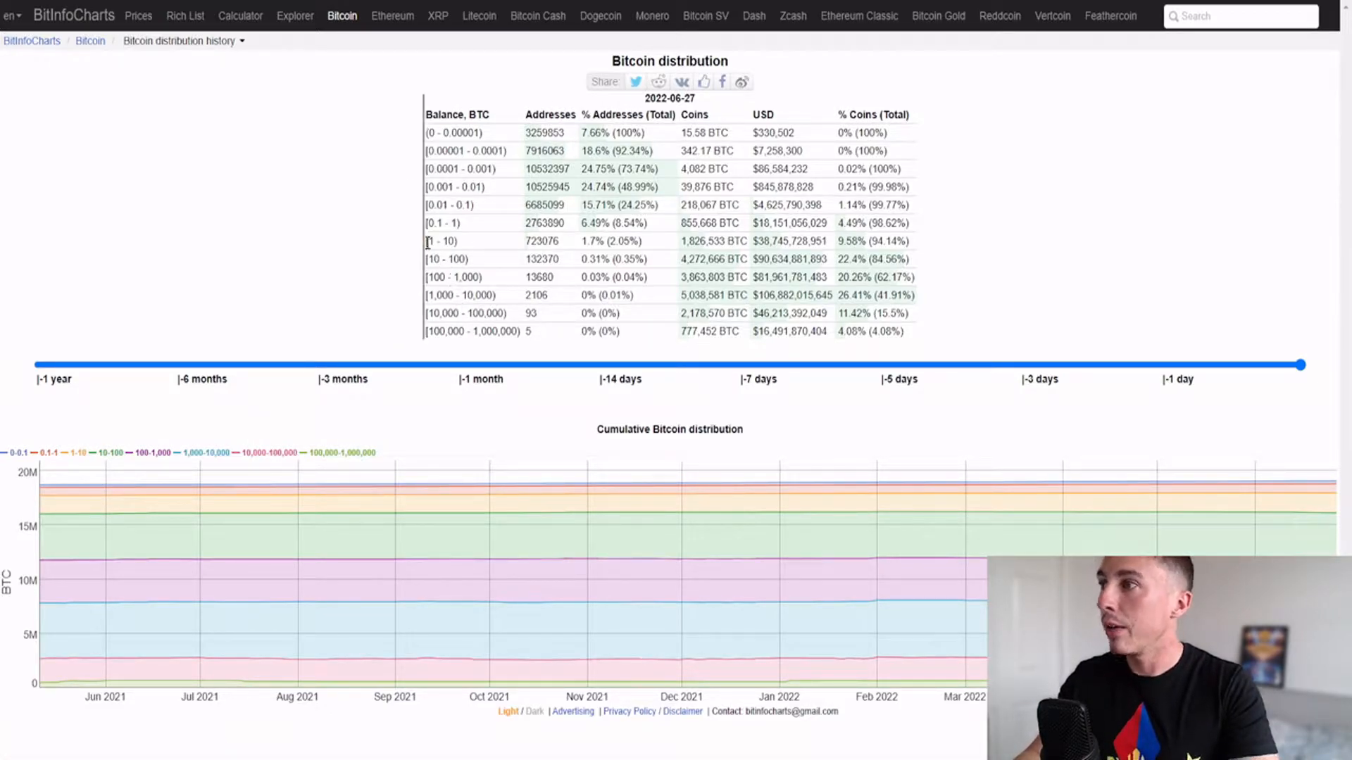
# Rewind the distribution timeline slider back to one month earlier
pyautogui.doubleClick(441, 241)
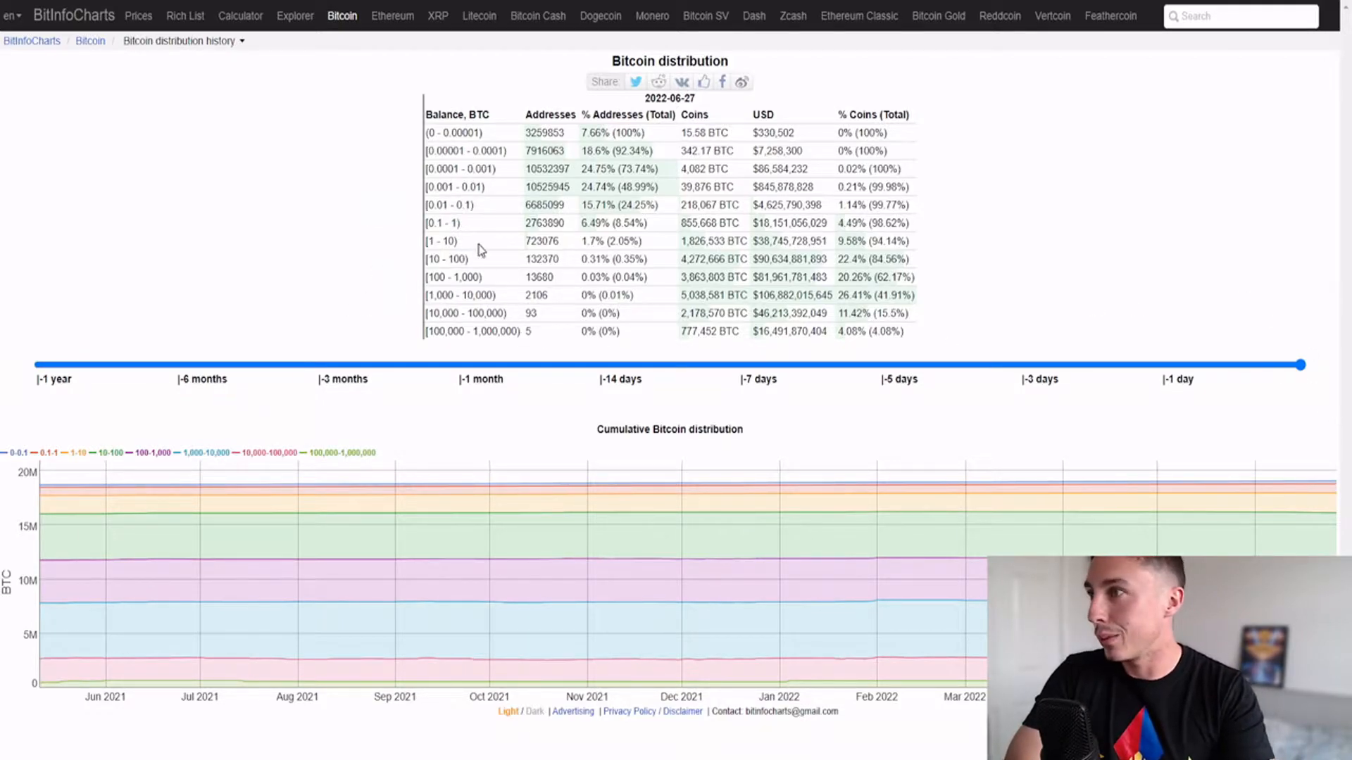
pyautogui.doubleClick(541, 240)
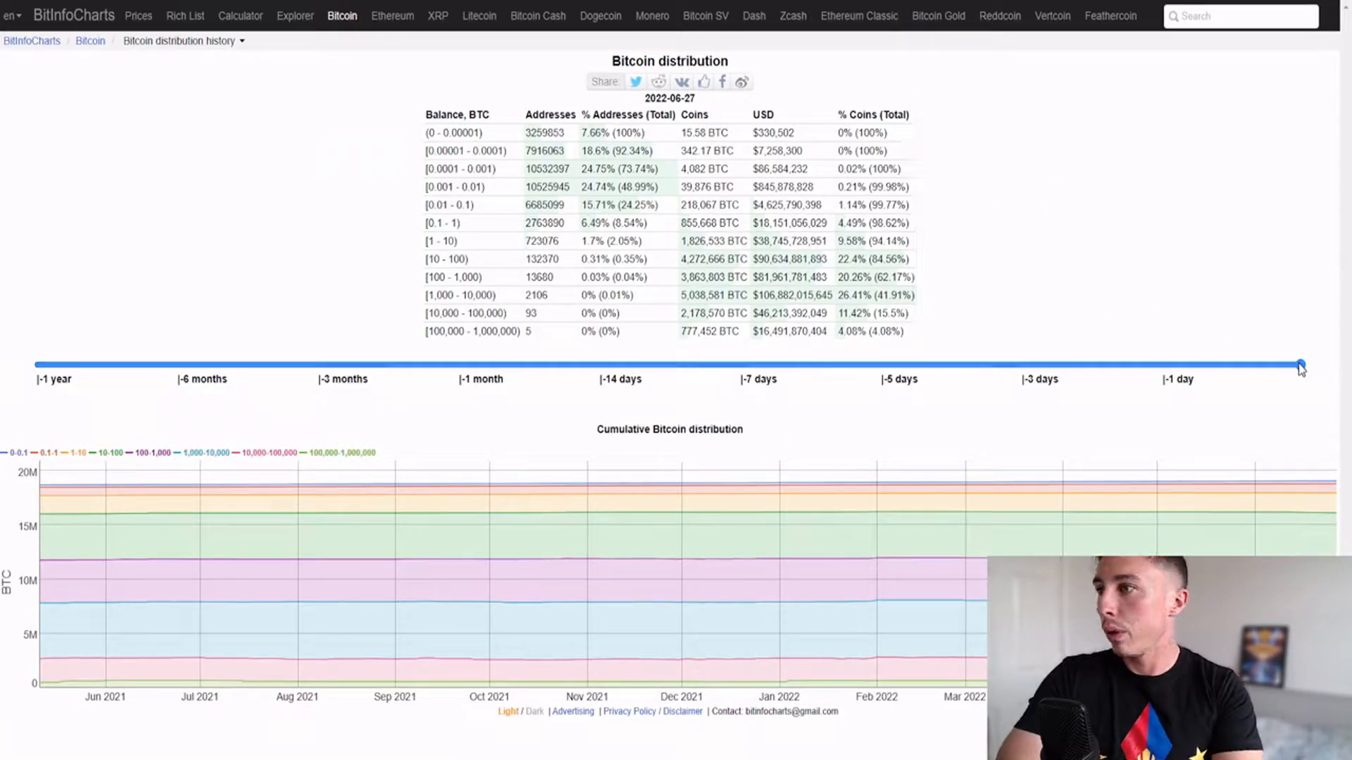
pyautogui.moveTo(1300, 365); pyautogui.dragTo(460, 365)
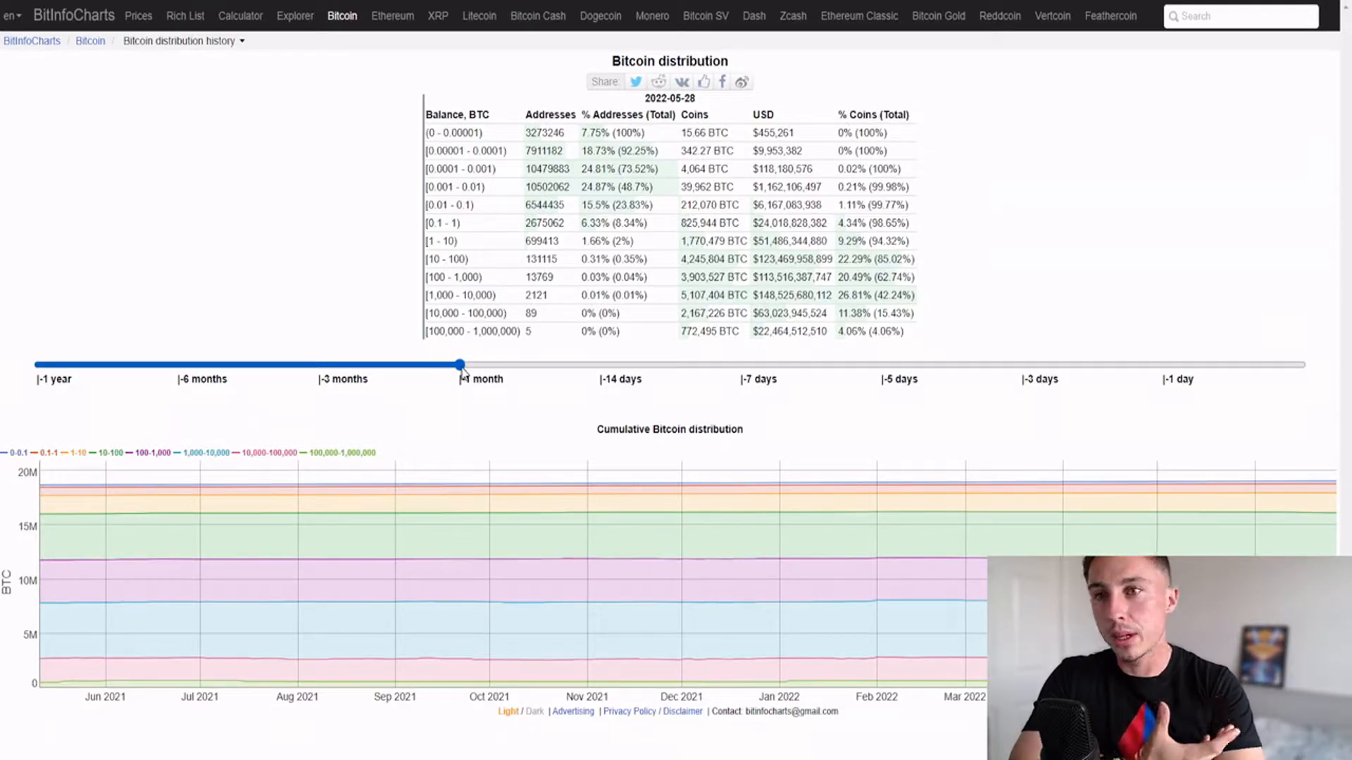
# Try 2022-06-24 and 2022-06-13, then settle the breakdown on 2022-05-28
pyautogui.moveTo(459, 363); pyautogui.dragTo(1020, 363)
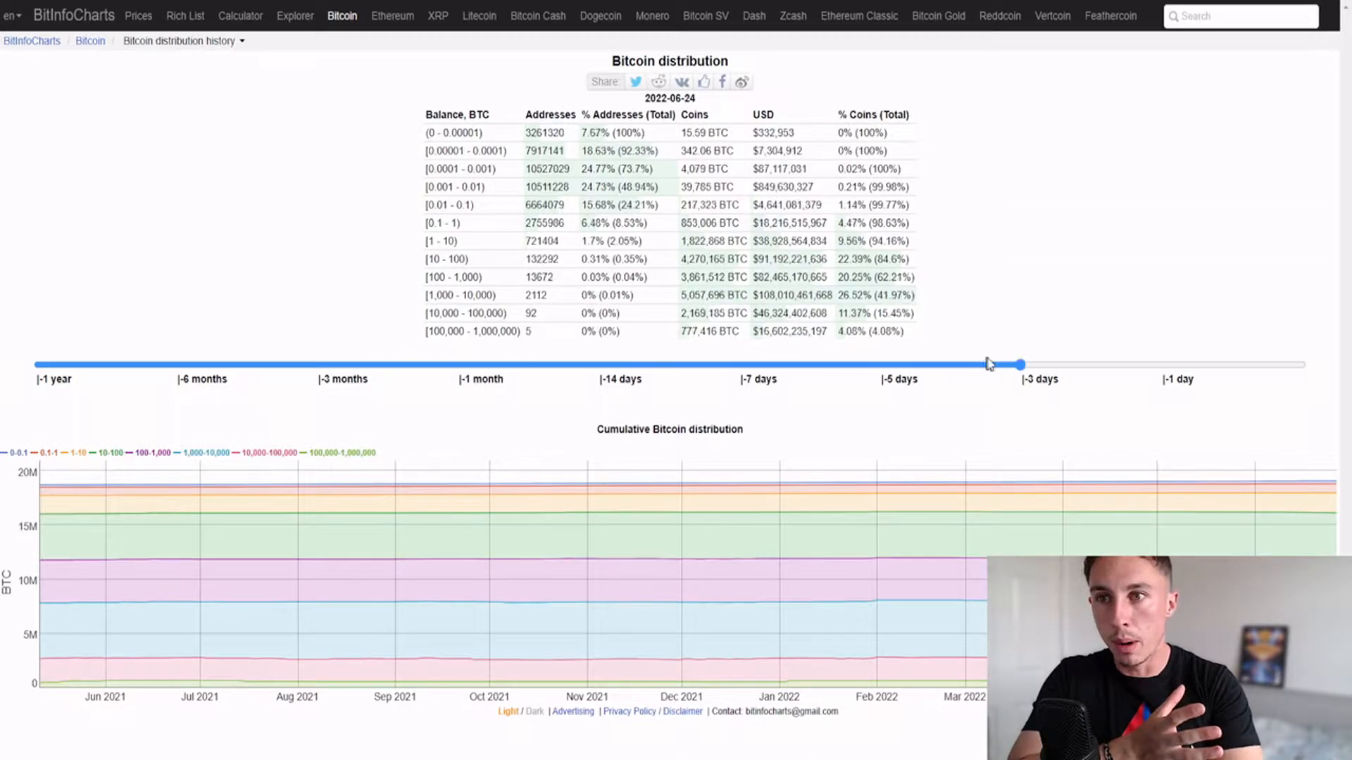
pyautogui.moveTo(1016, 363); pyautogui.dragTo(600, 363)
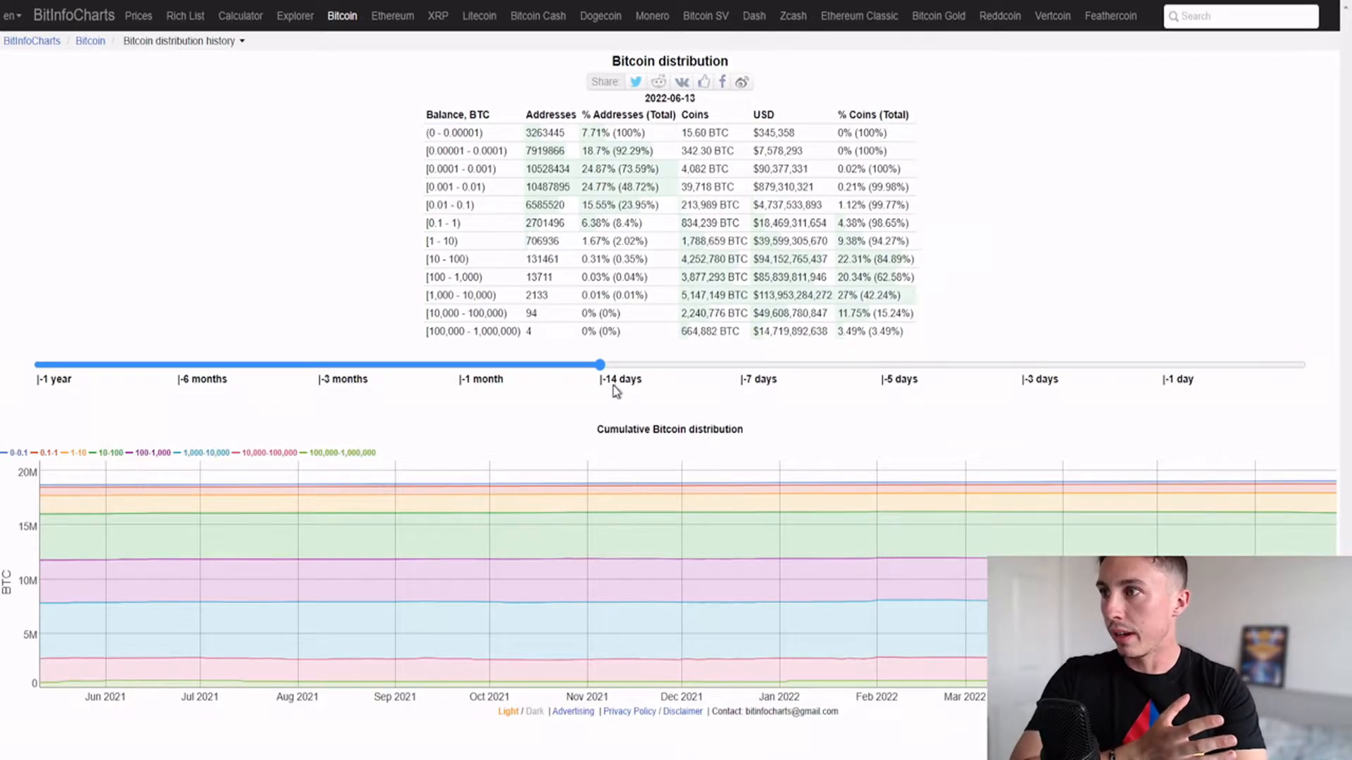
pyautogui.moveTo(600, 363); pyautogui.dragTo(459, 363)
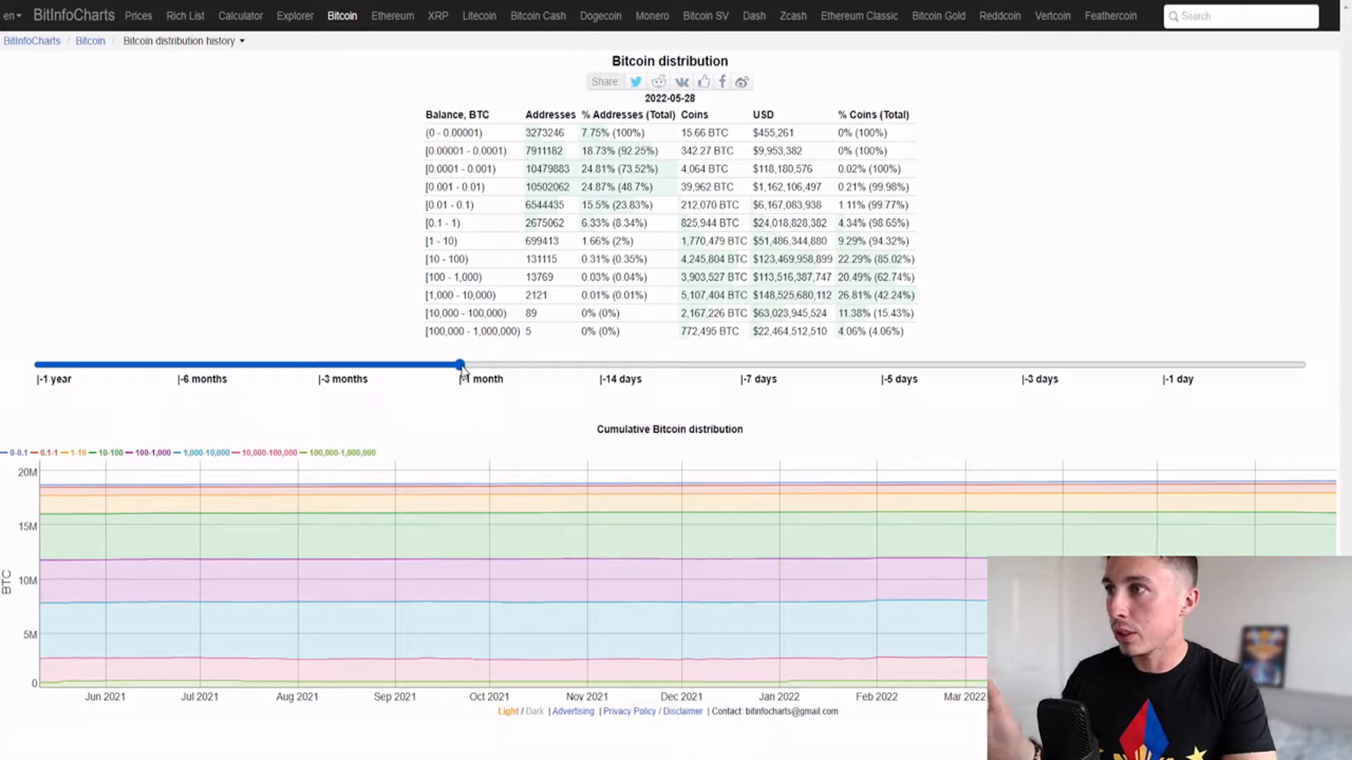
# Slide the distribution date fully right to the latest 2022-06-27 breakdown
pyautogui.moveTo(458, 364); pyautogui.dragTo(1301, 364)
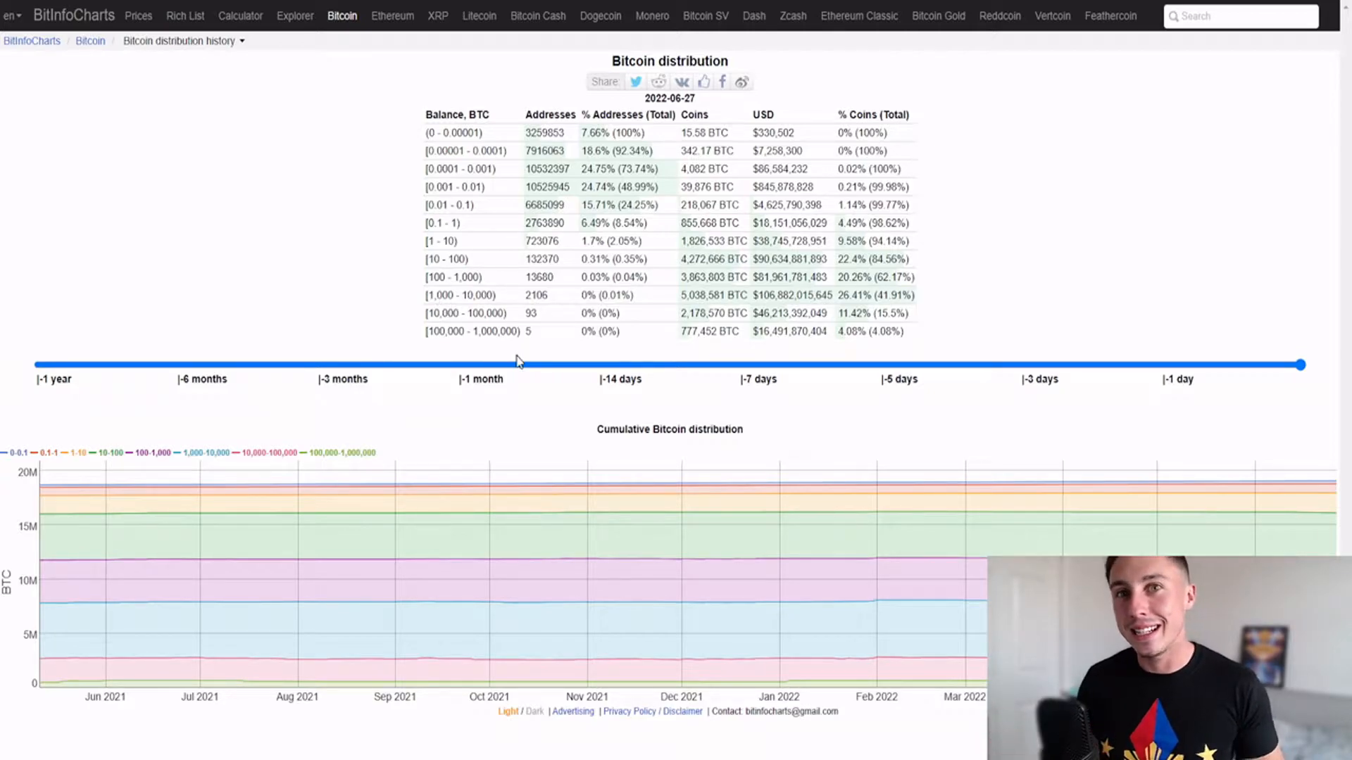
pyautogui.moveTo(462, 309)
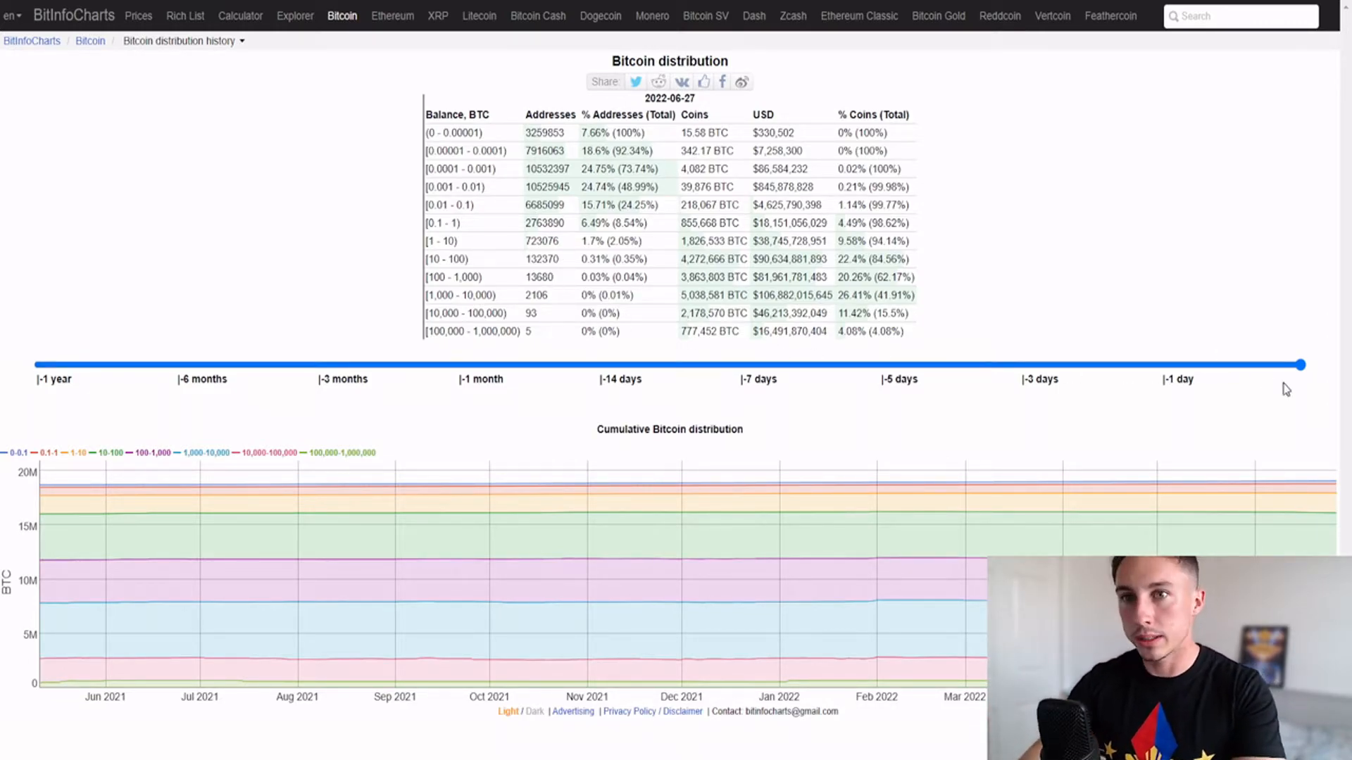
pyautogui.moveTo(1300, 365); pyautogui.dragTo(319, 365)
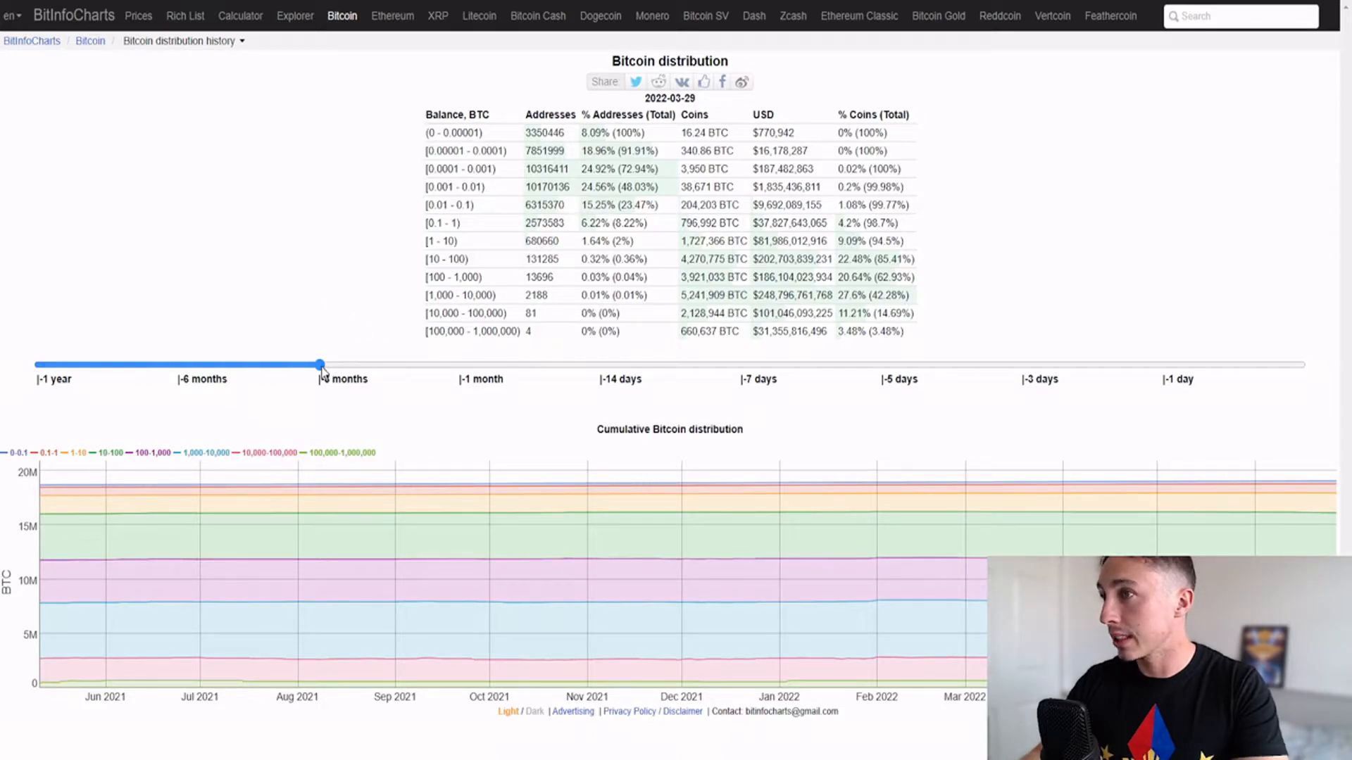
pyautogui.moveTo(319, 363); pyautogui.dragTo(179, 328)
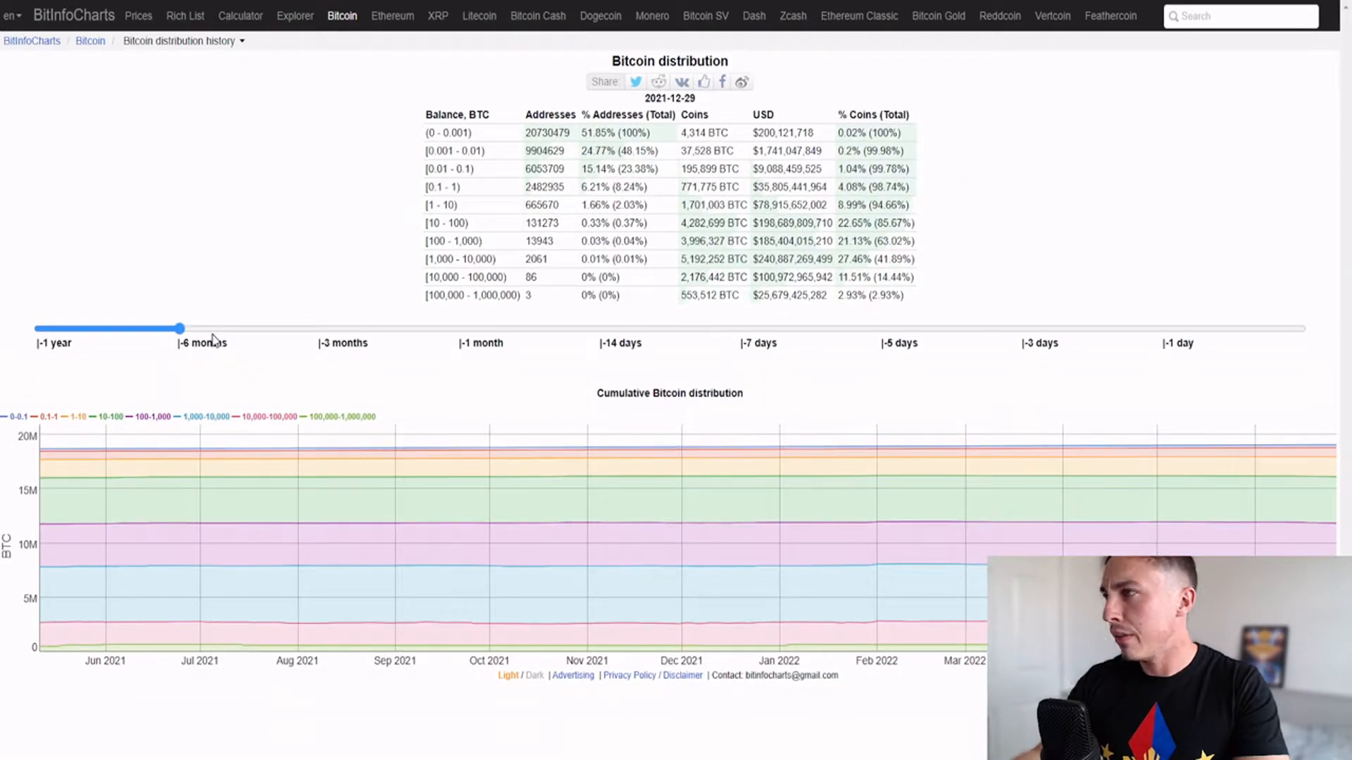
pyautogui.moveTo(179, 329); pyautogui.dragTo(459, 363)
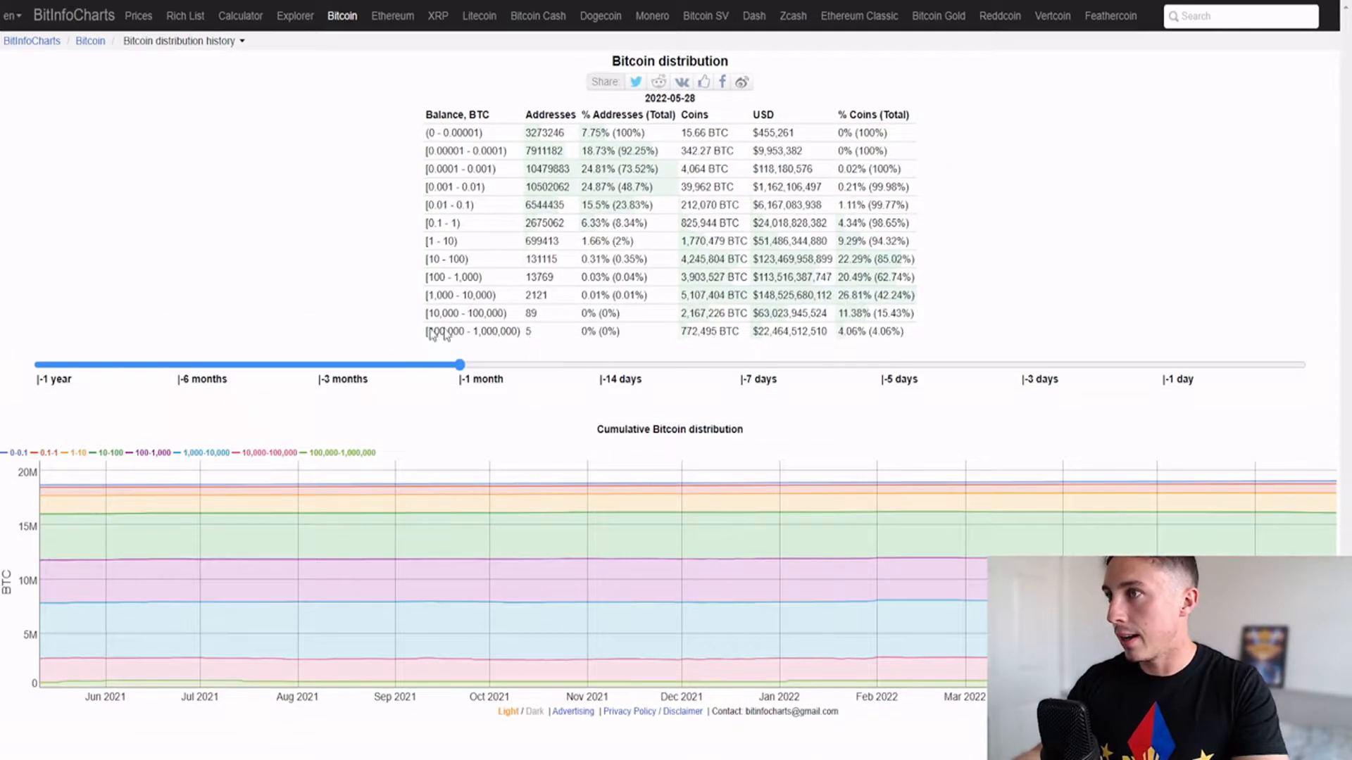
pyautogui.moveTo(456, 364); pyautogui.dragTo(179, 328)
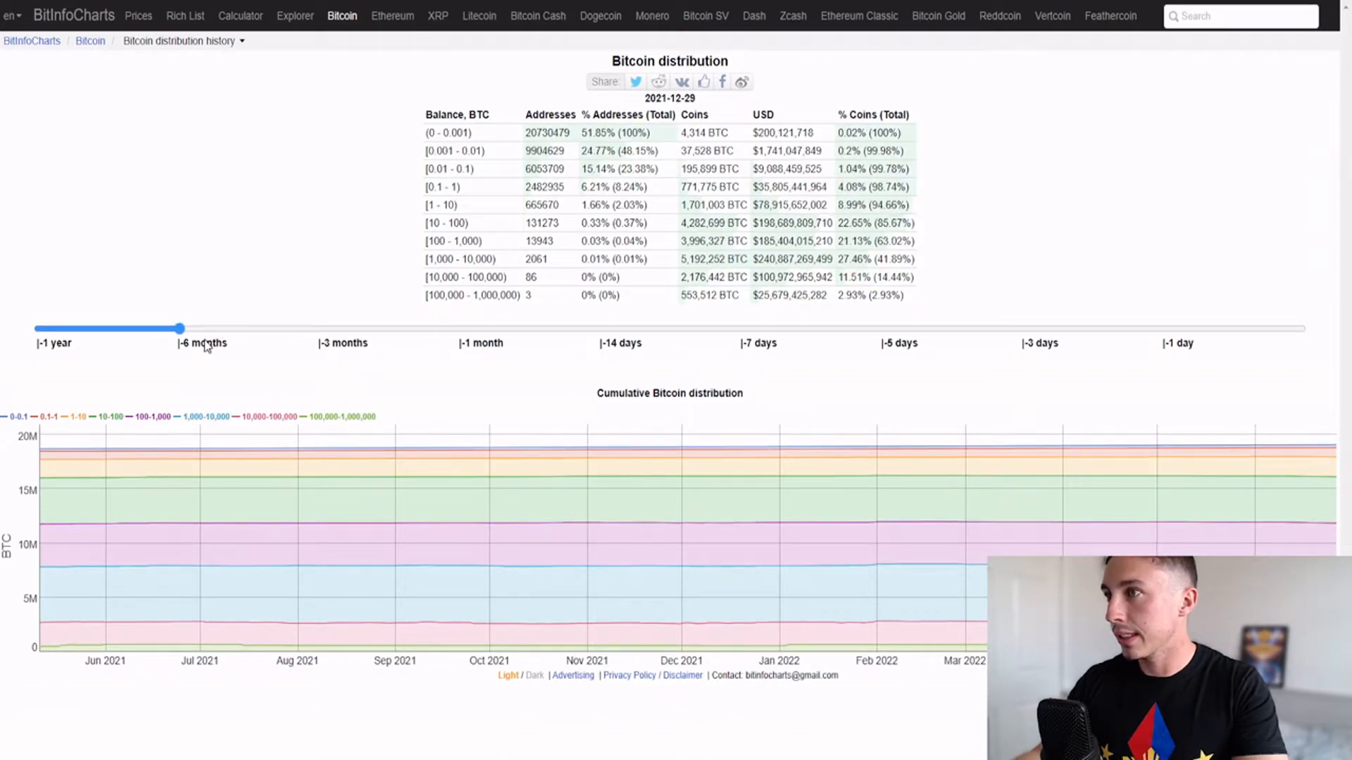
pyautogui.moveTo(179, 328); pyautogui.dragTo(1300, 365)
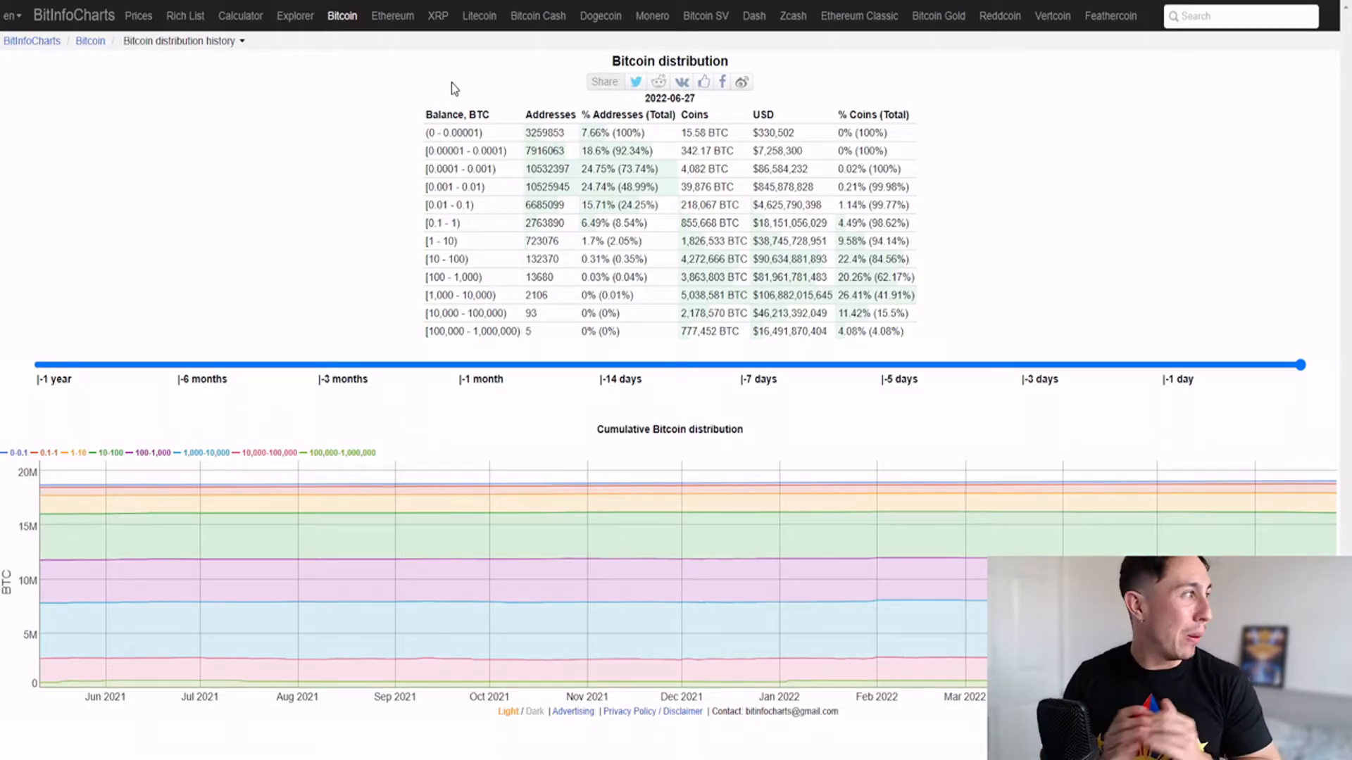
pyautogui.click(239, 16)
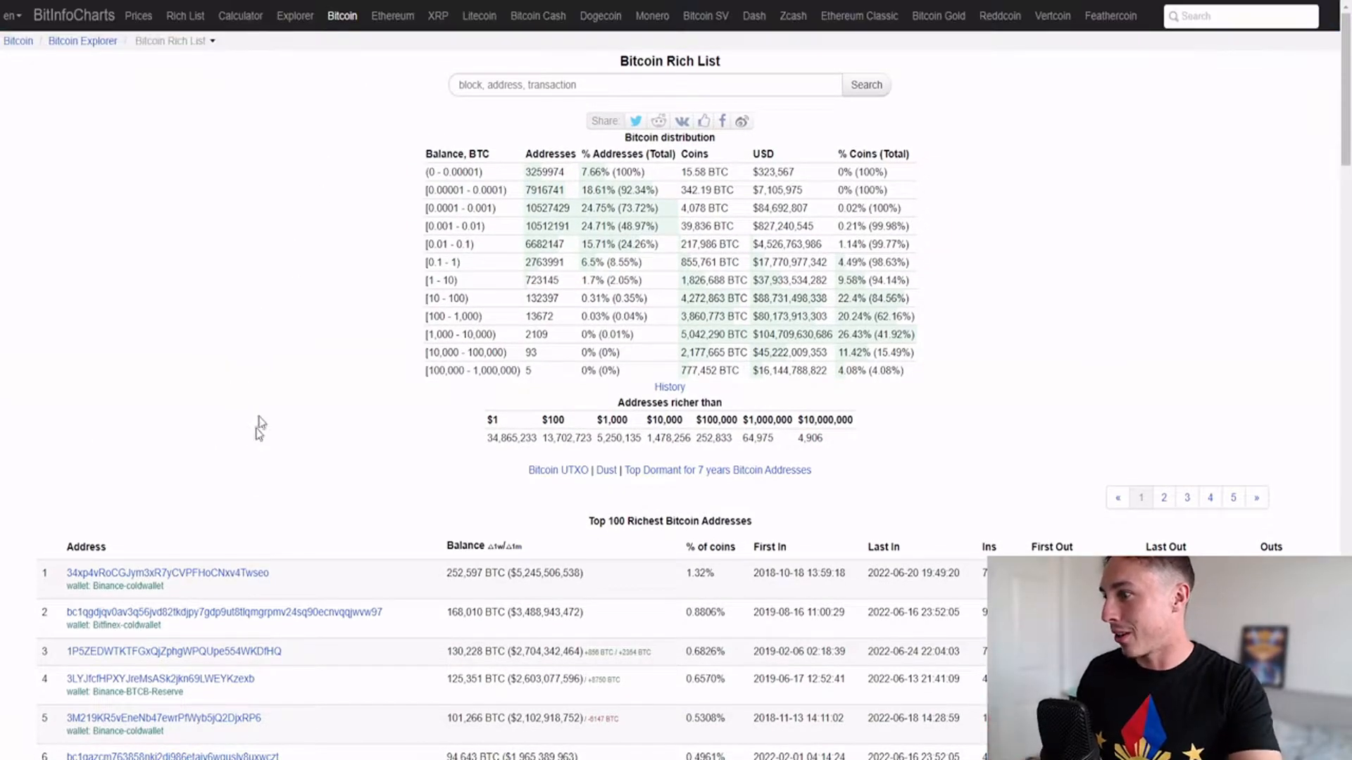
# Open the #3 richest address (about 130,227 BTC) in a new tab
pyautogui.scroll(-3)
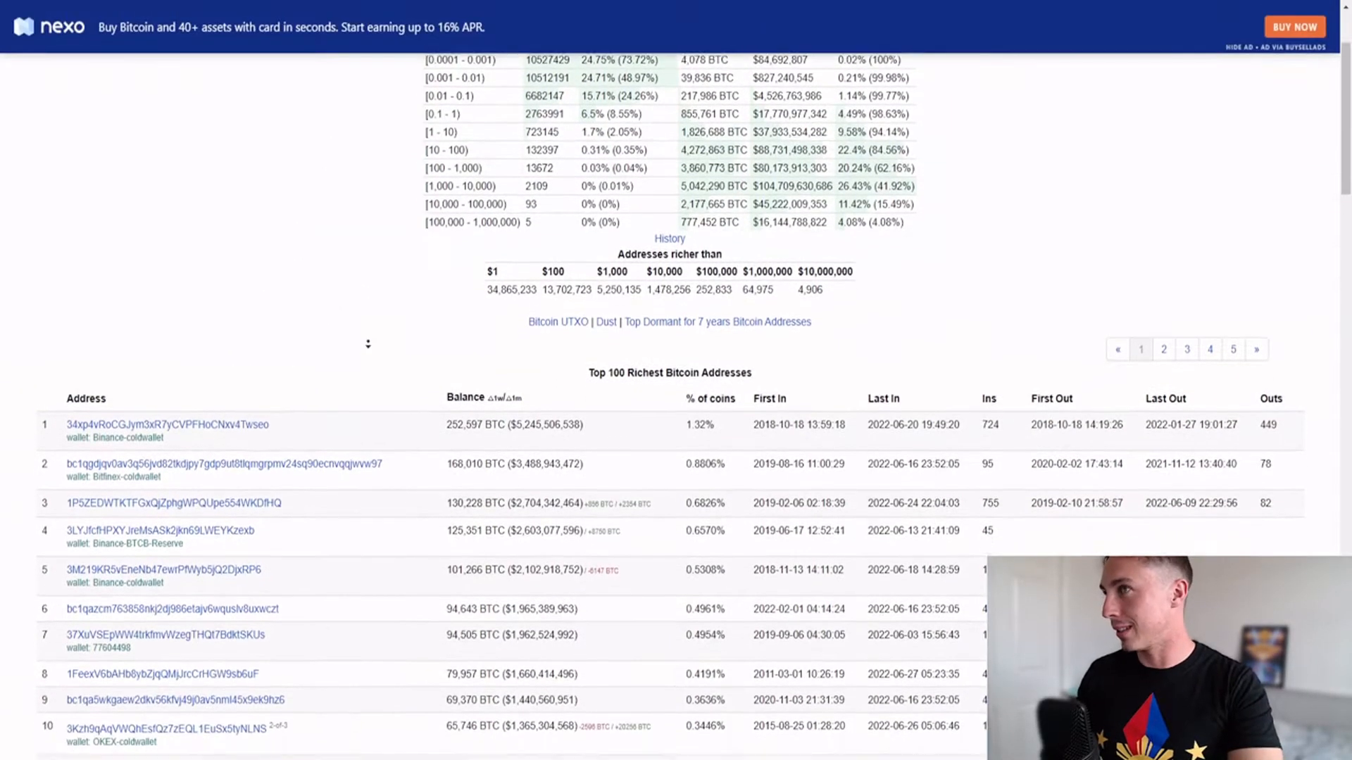
pyautogui.scroll(-3)
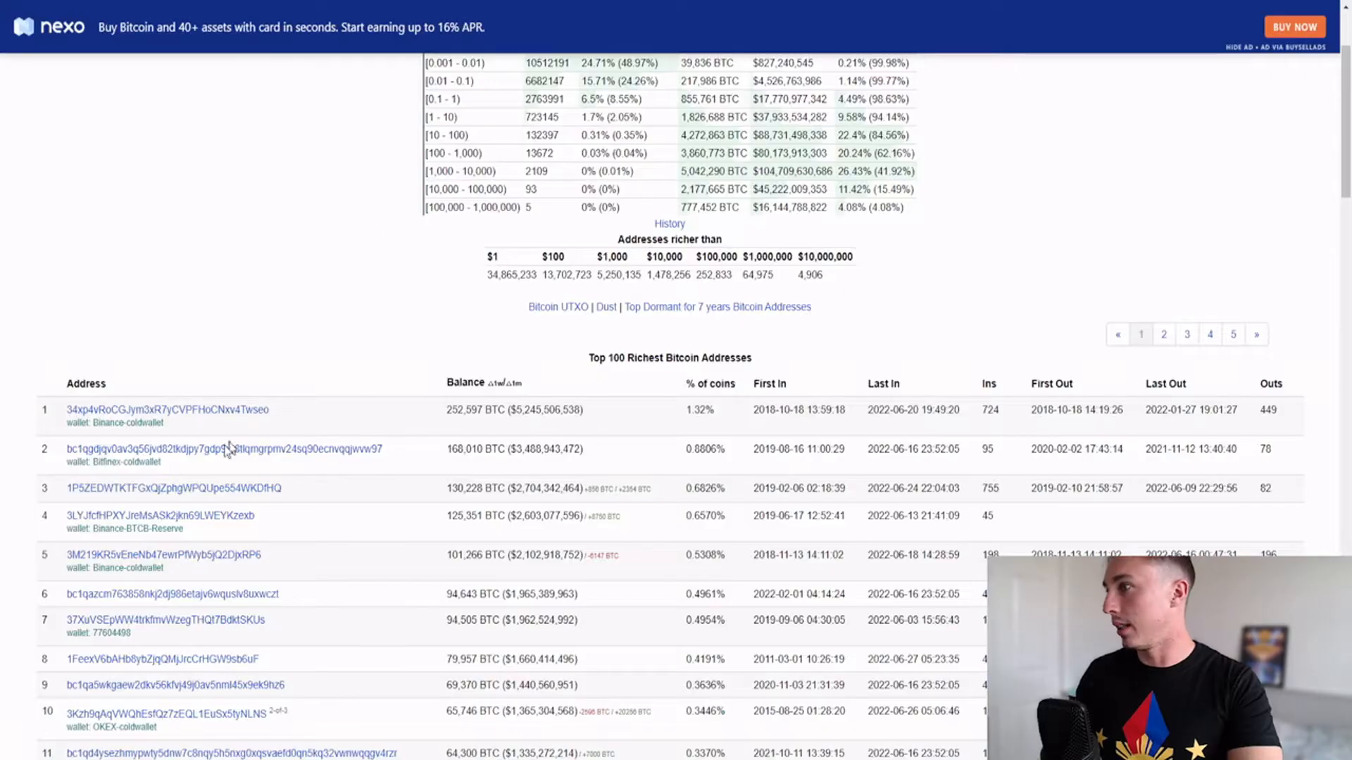
pyautogui.rightClick(175, 489)
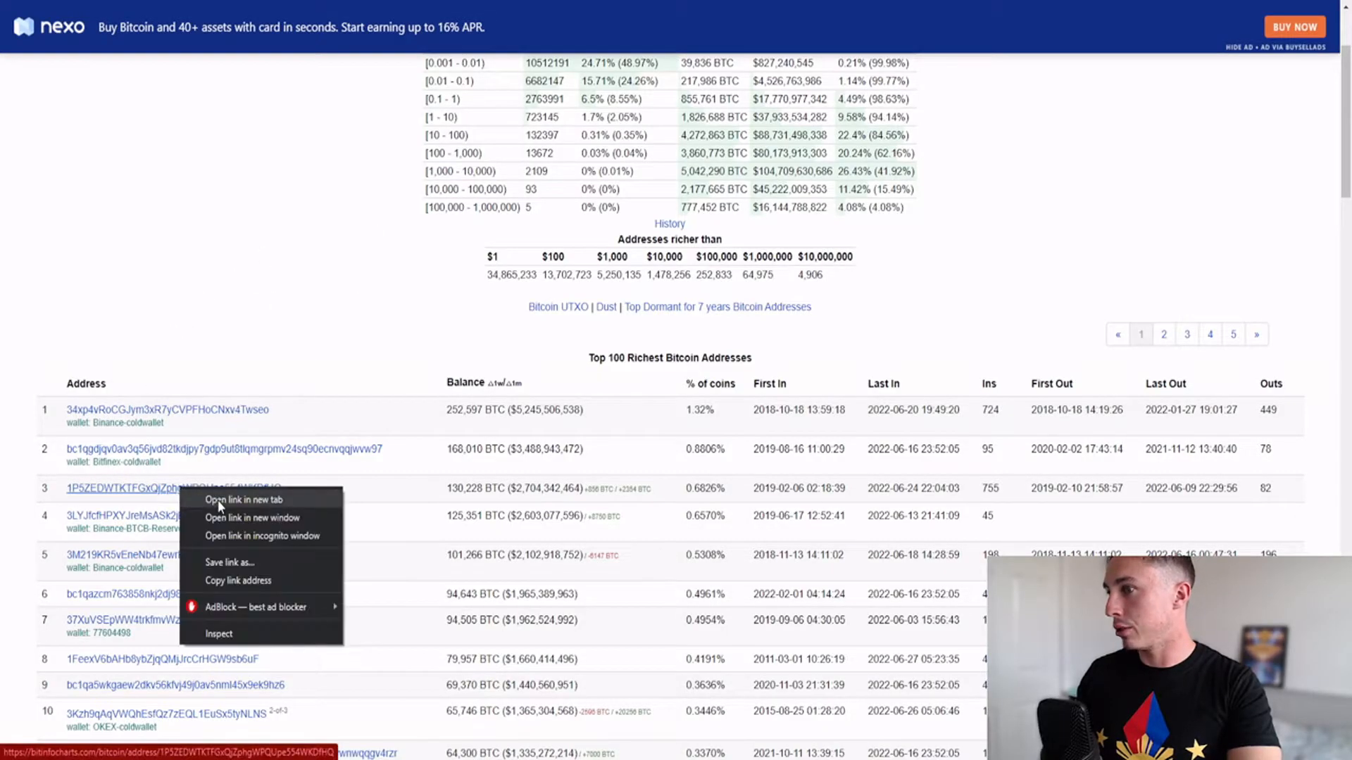
pyautogui.click(245, 500)
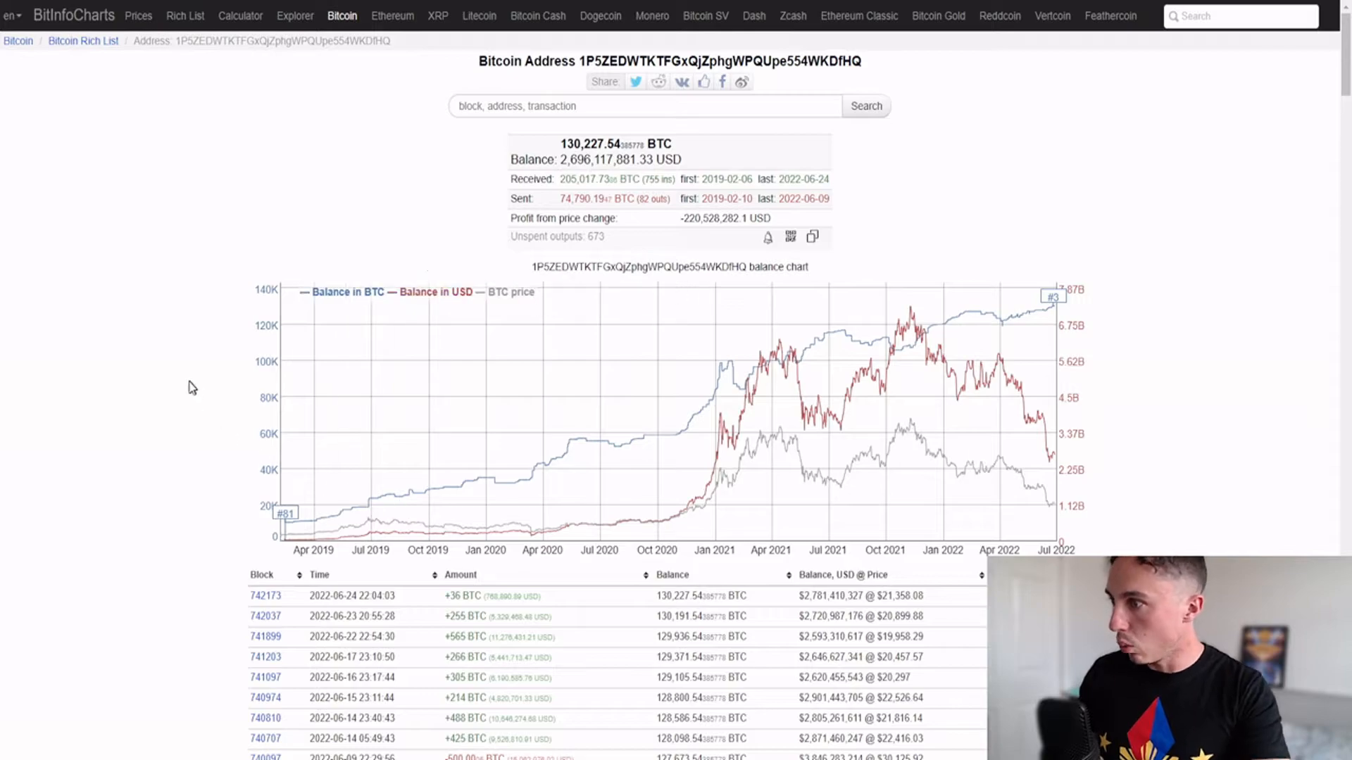
# Review the third-richest address's transaction table further down the page
pyautogui.scroll(-3)
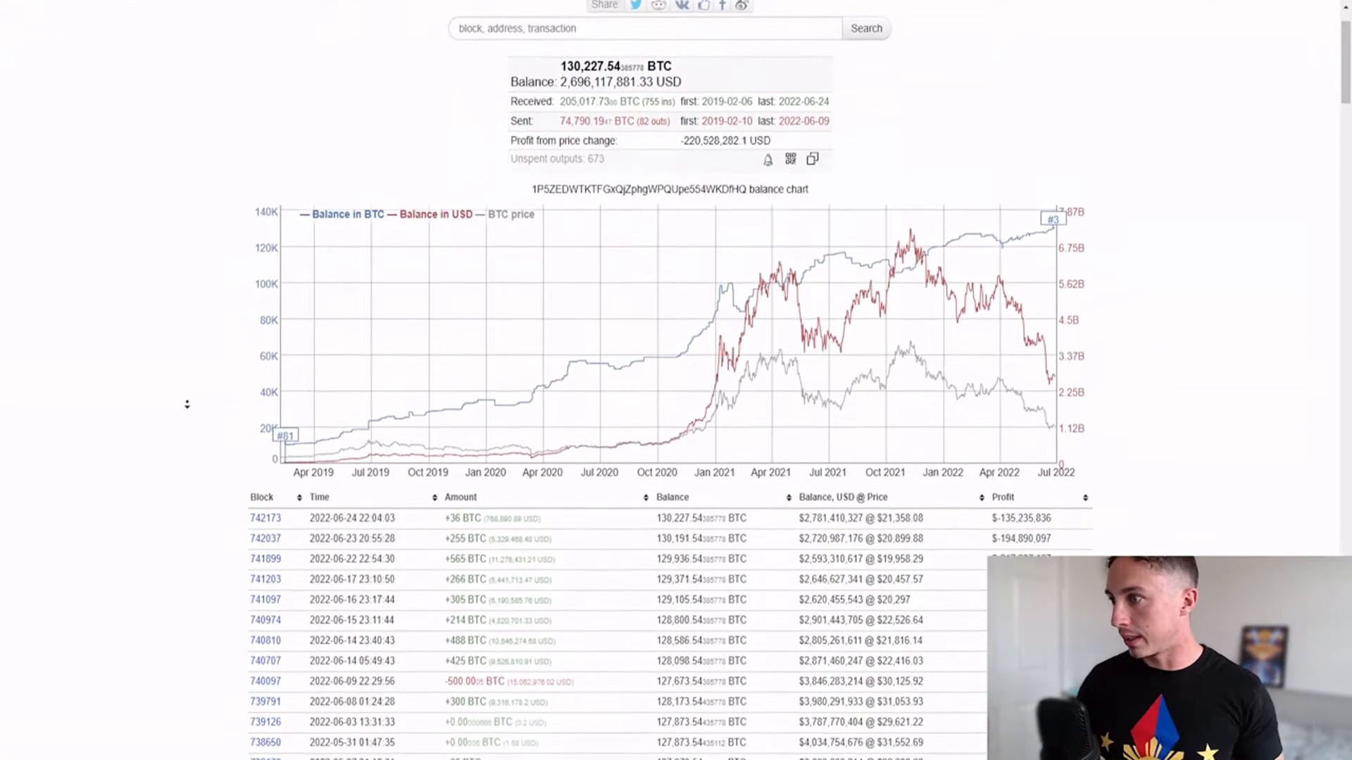
pyautogui.scroll(-3)
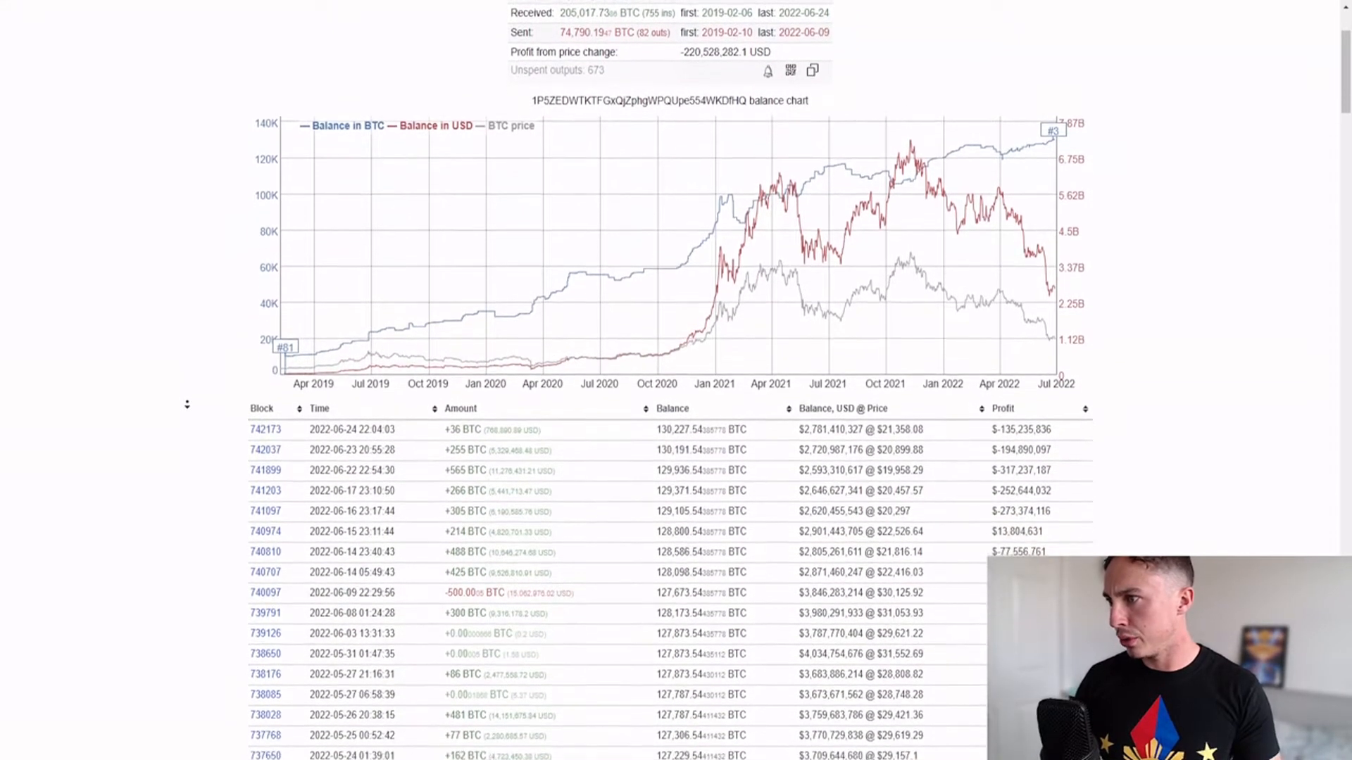
pyautogui.scroll(-3)
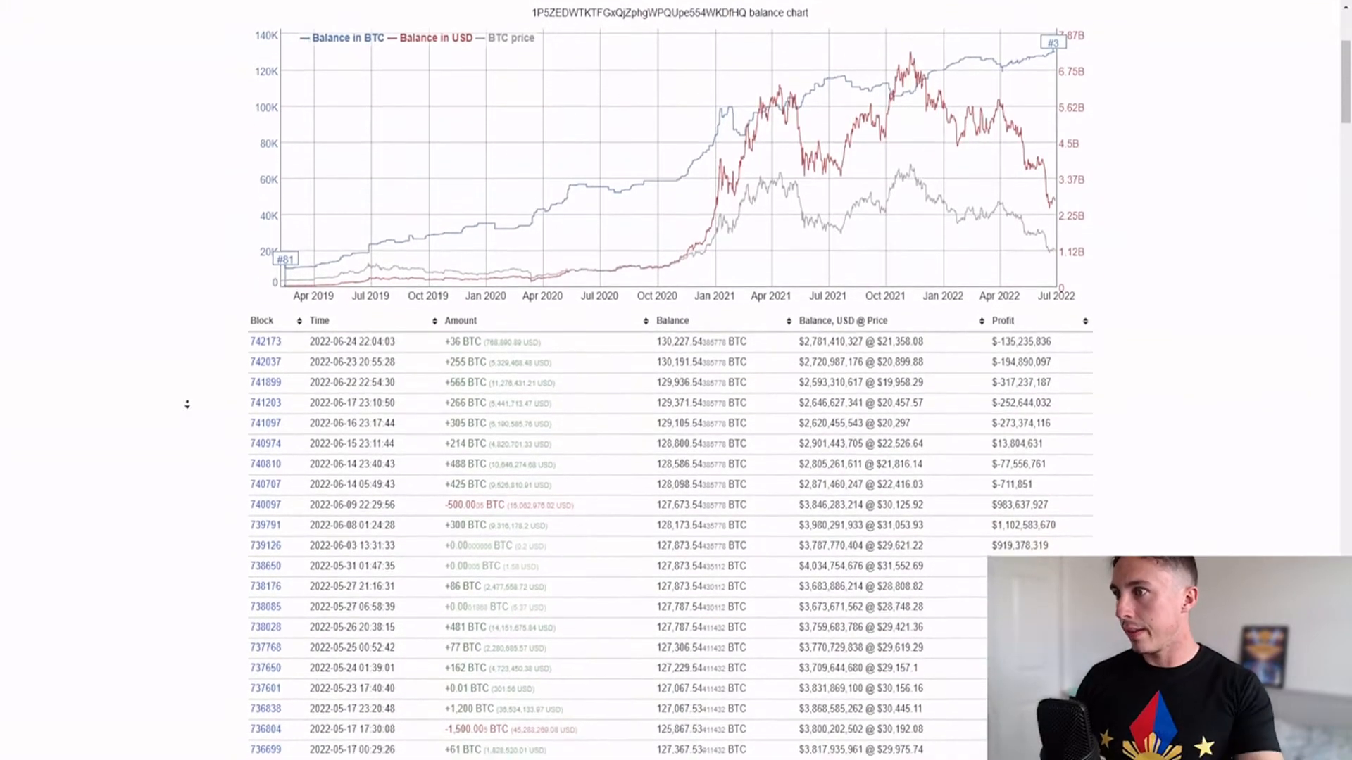
pyautogui.scroll(-3)
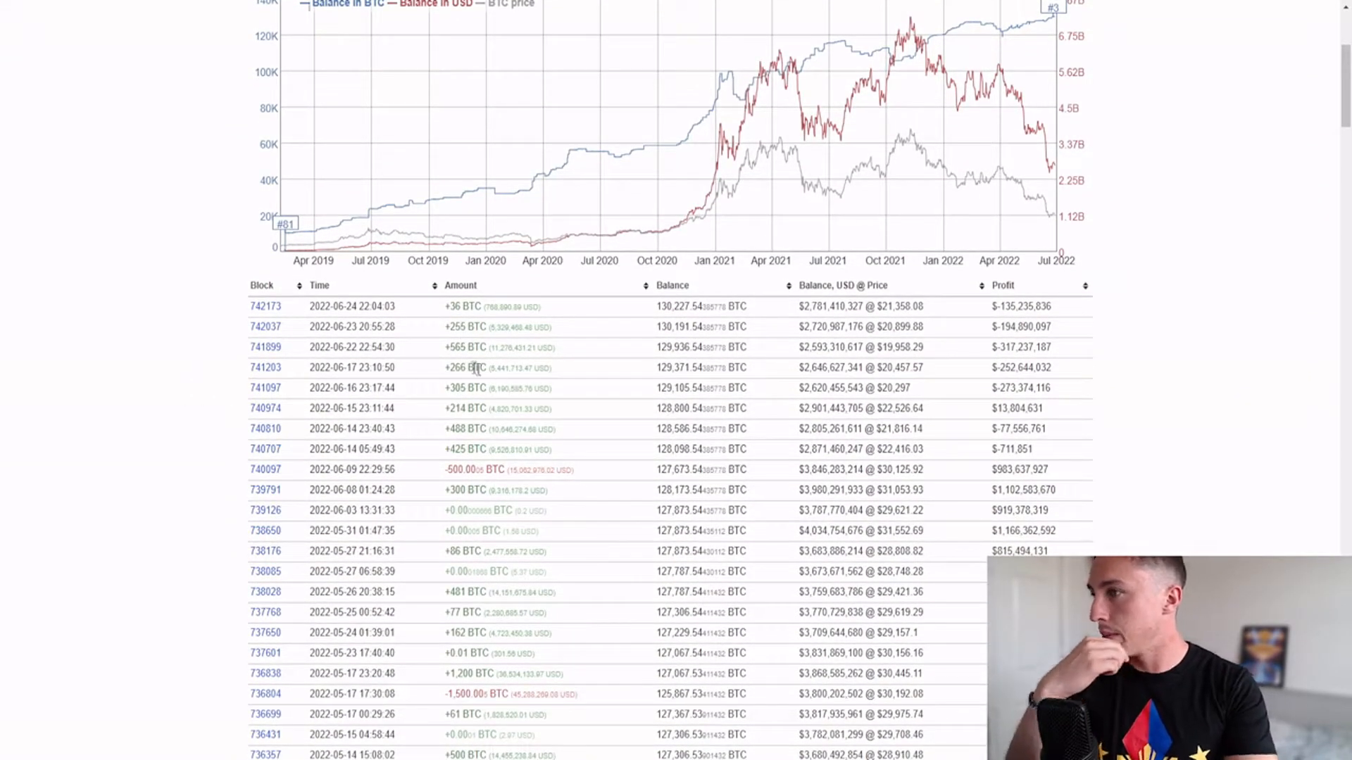
pyautogui.doubleClick(467, 348)
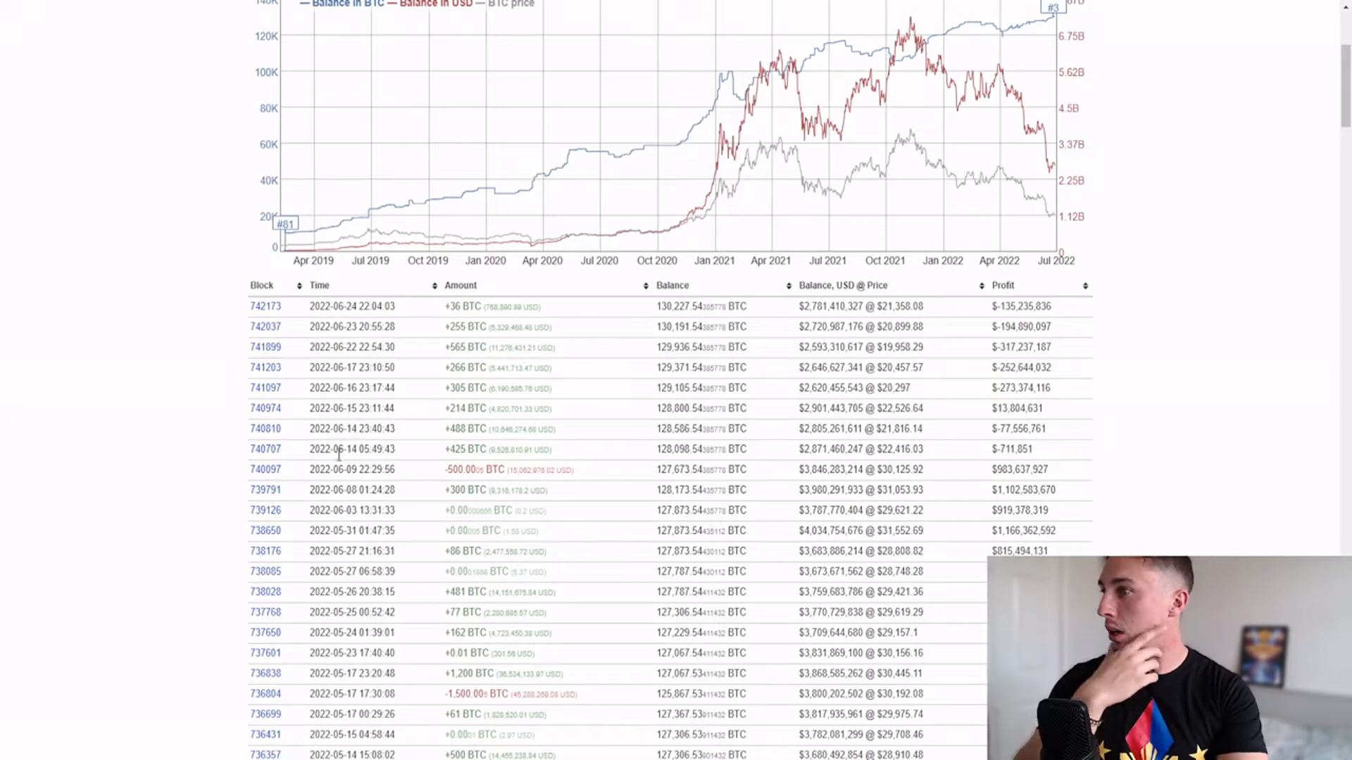
pyautogui.scroll(-3)
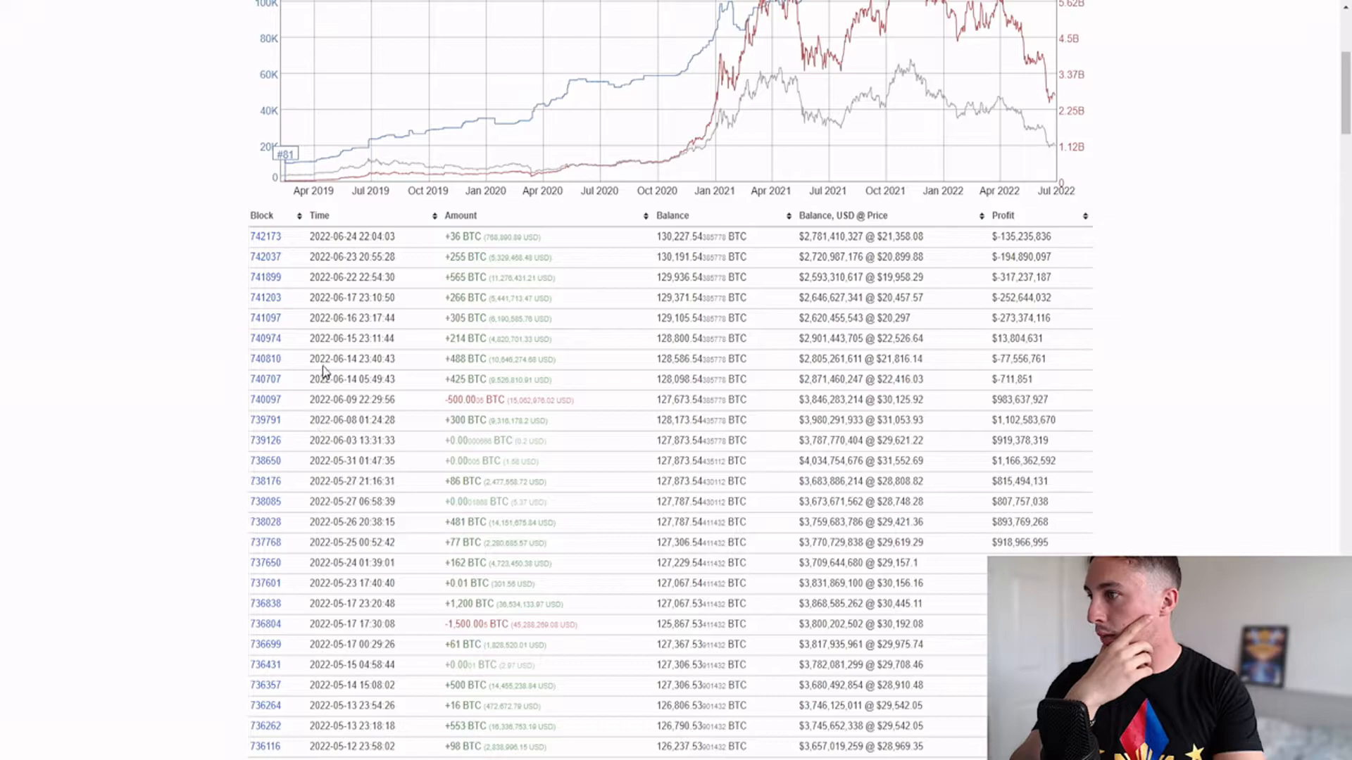
pyautogui.moveTo(194, 272)
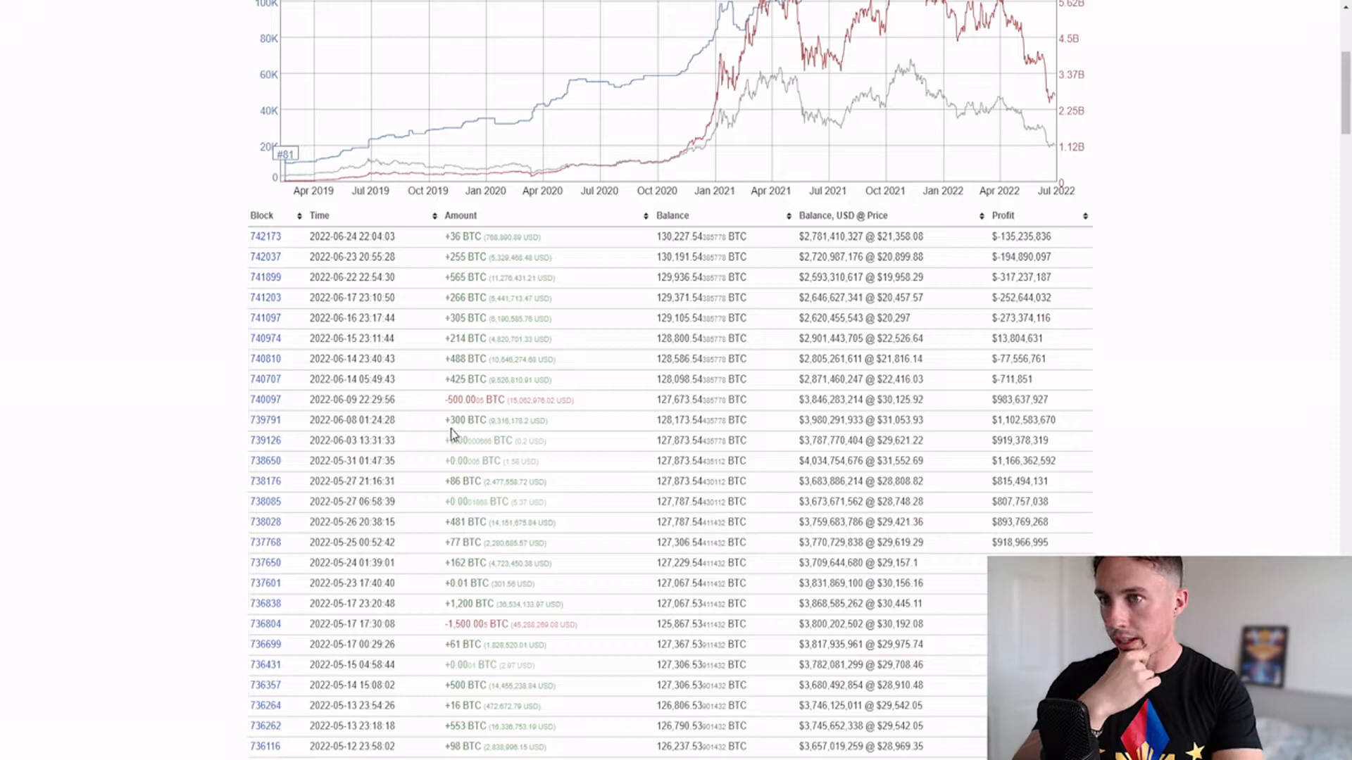
pyautogui.moveTo(888, 403)
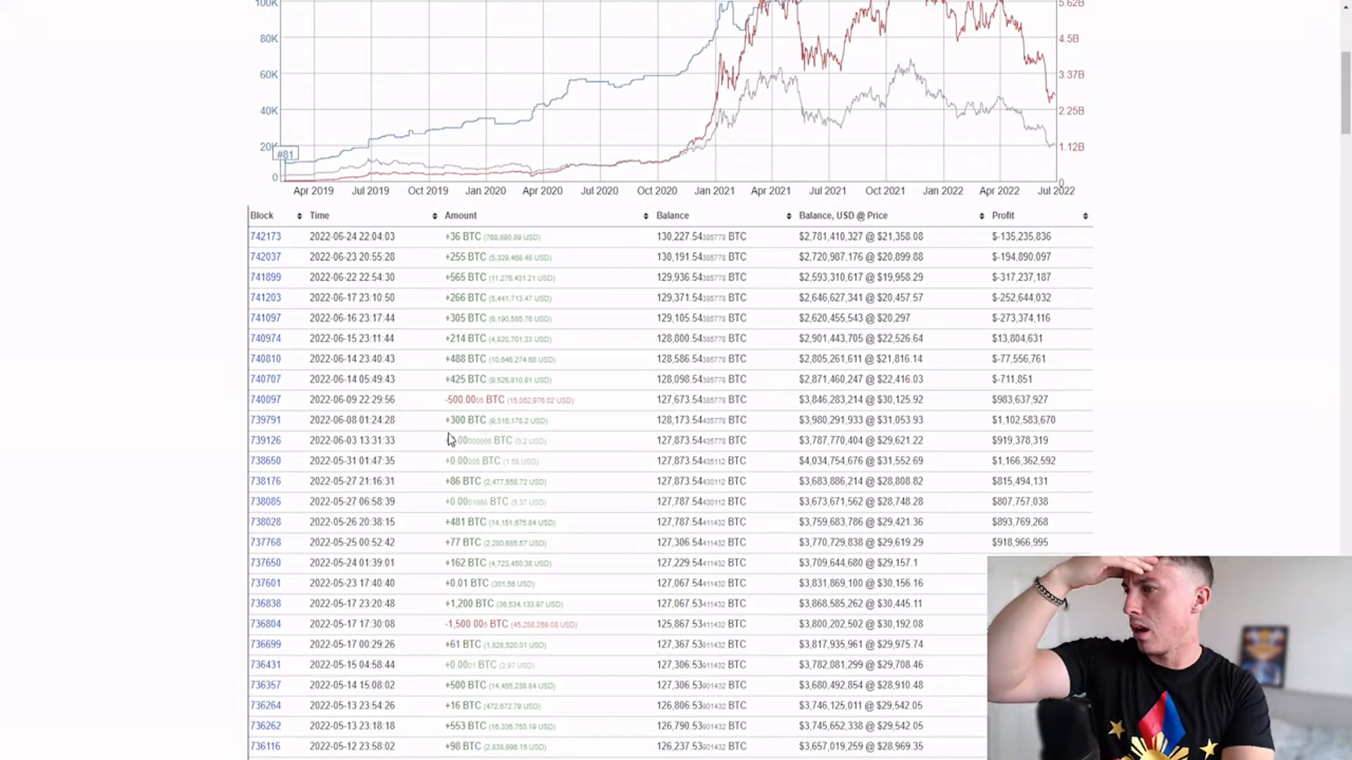
# Return to the Rich List page with the top 100 addresses
pyautogui.doubleClick(465, 419)
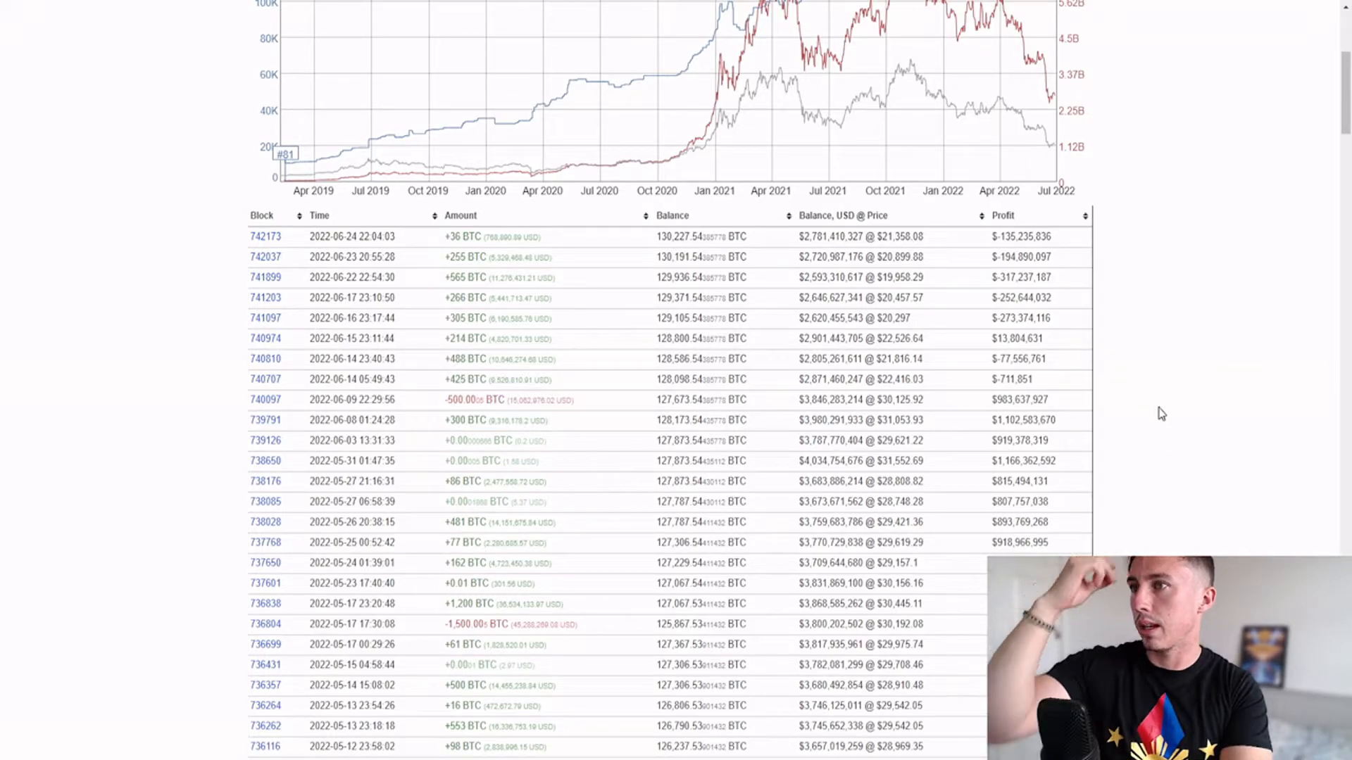
pyautogui.scroll(-3)
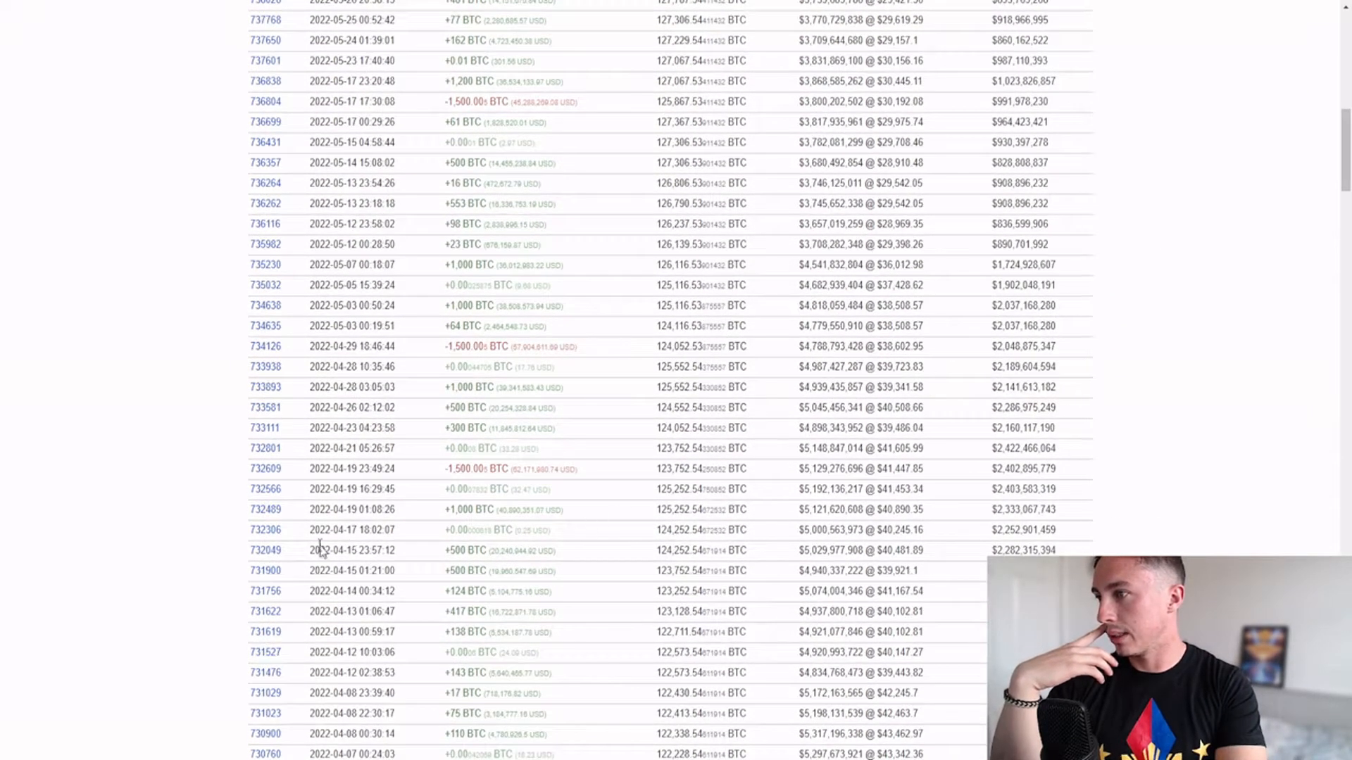
pyautogui.scroll(-3)
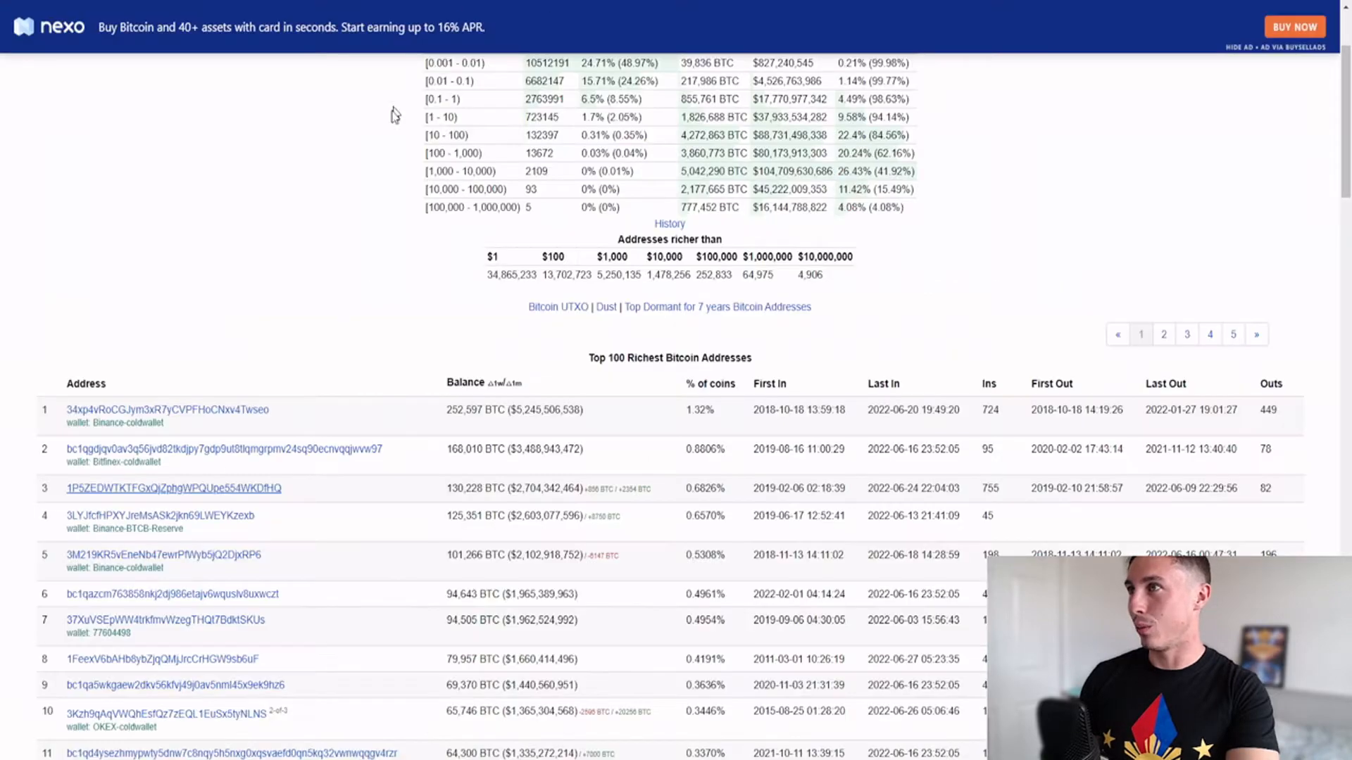
pyautogui.scroll(-3)
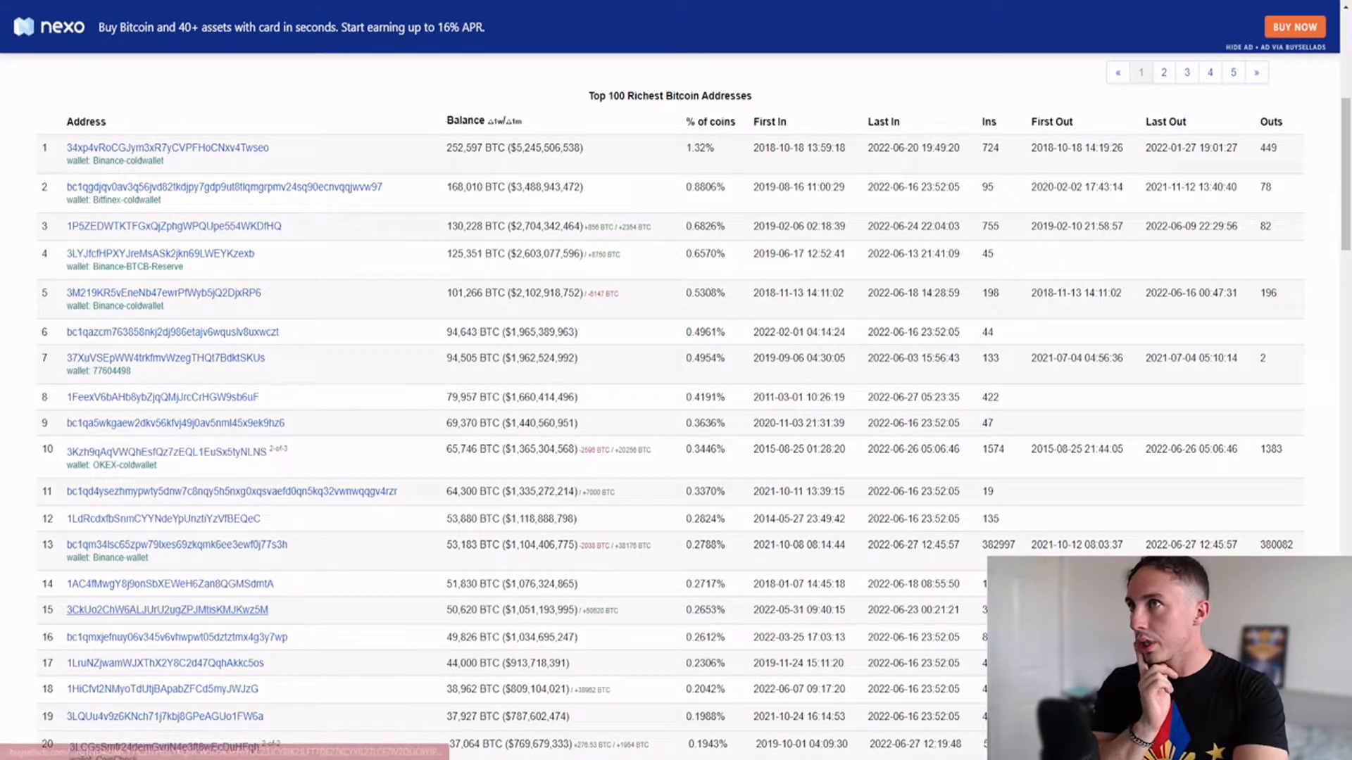
pyautogui.click(164, 610)
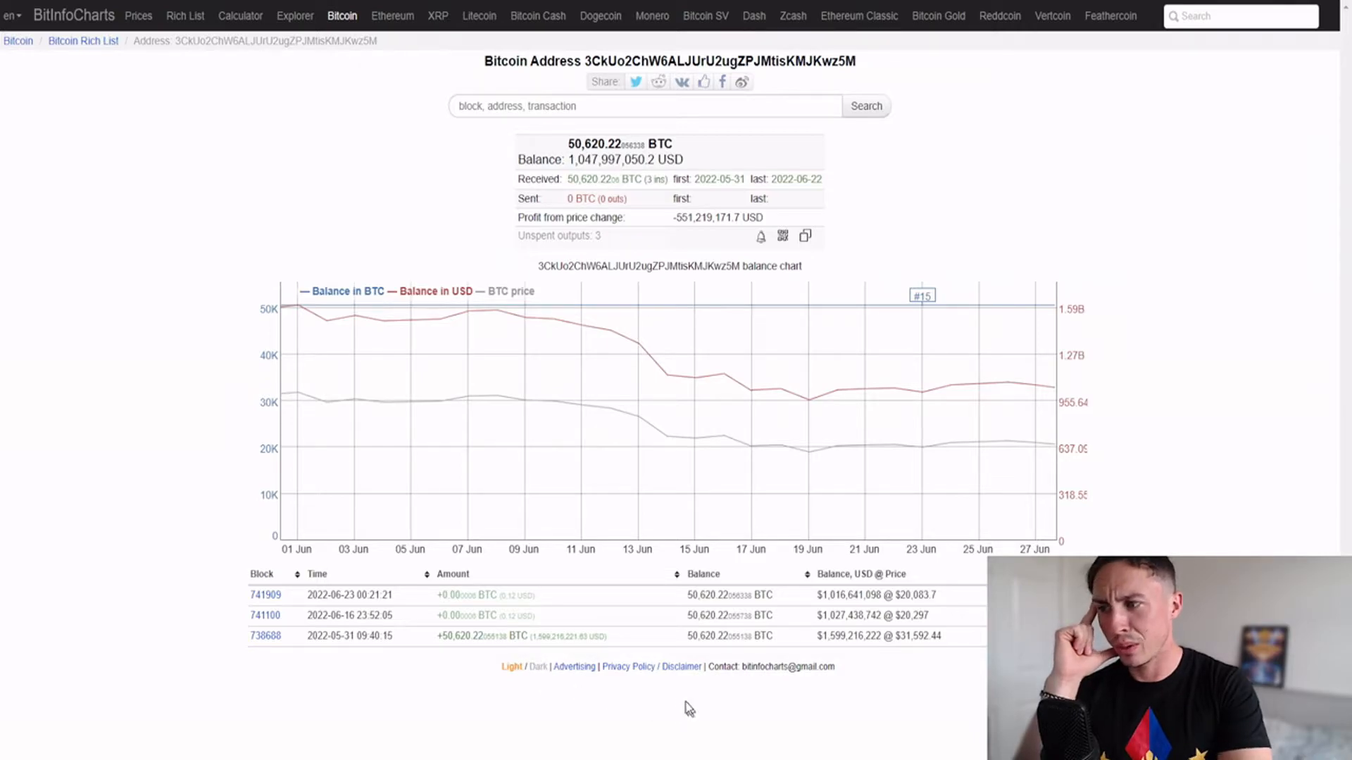
pyautogui.rightClick(267, 637)
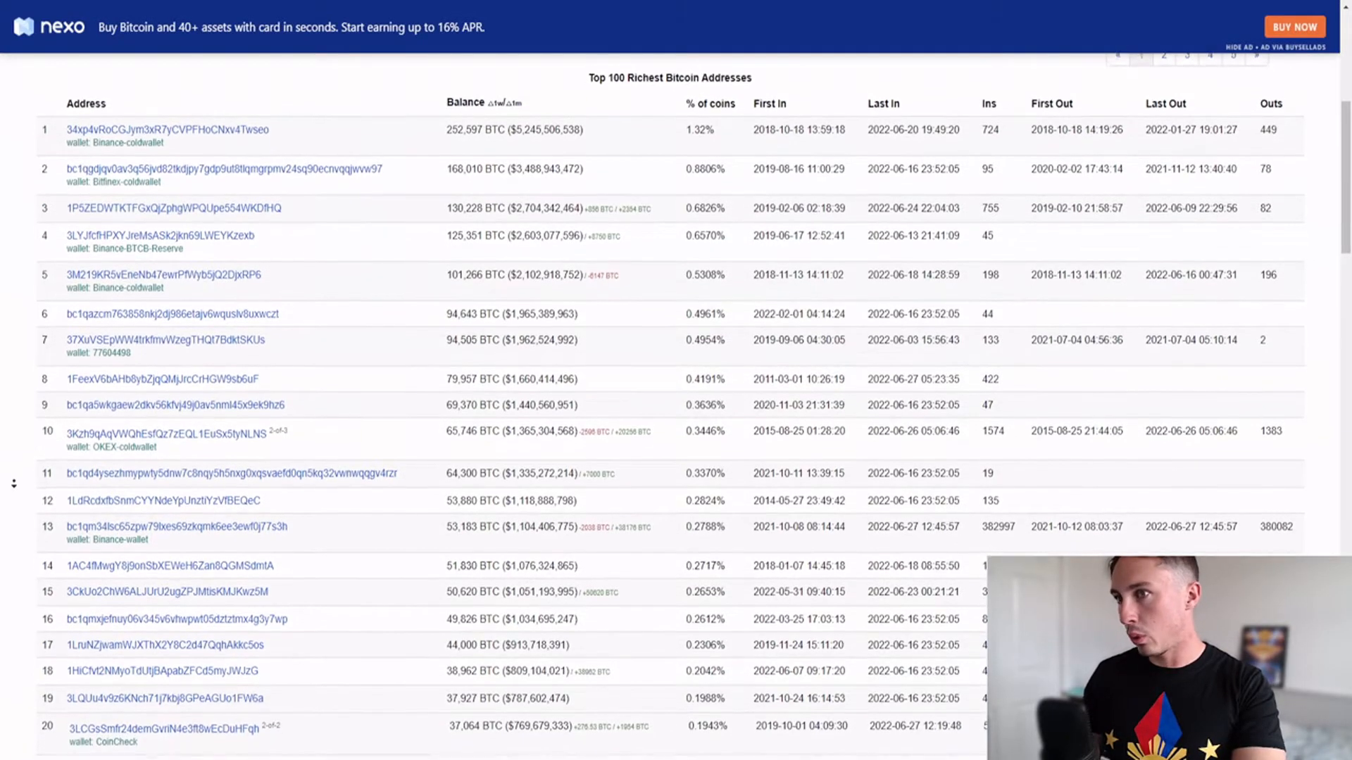
# Open the #6 address (about 94,643 BTC) and review its history back to the first February deposits
pyautogui.scroll(-3)
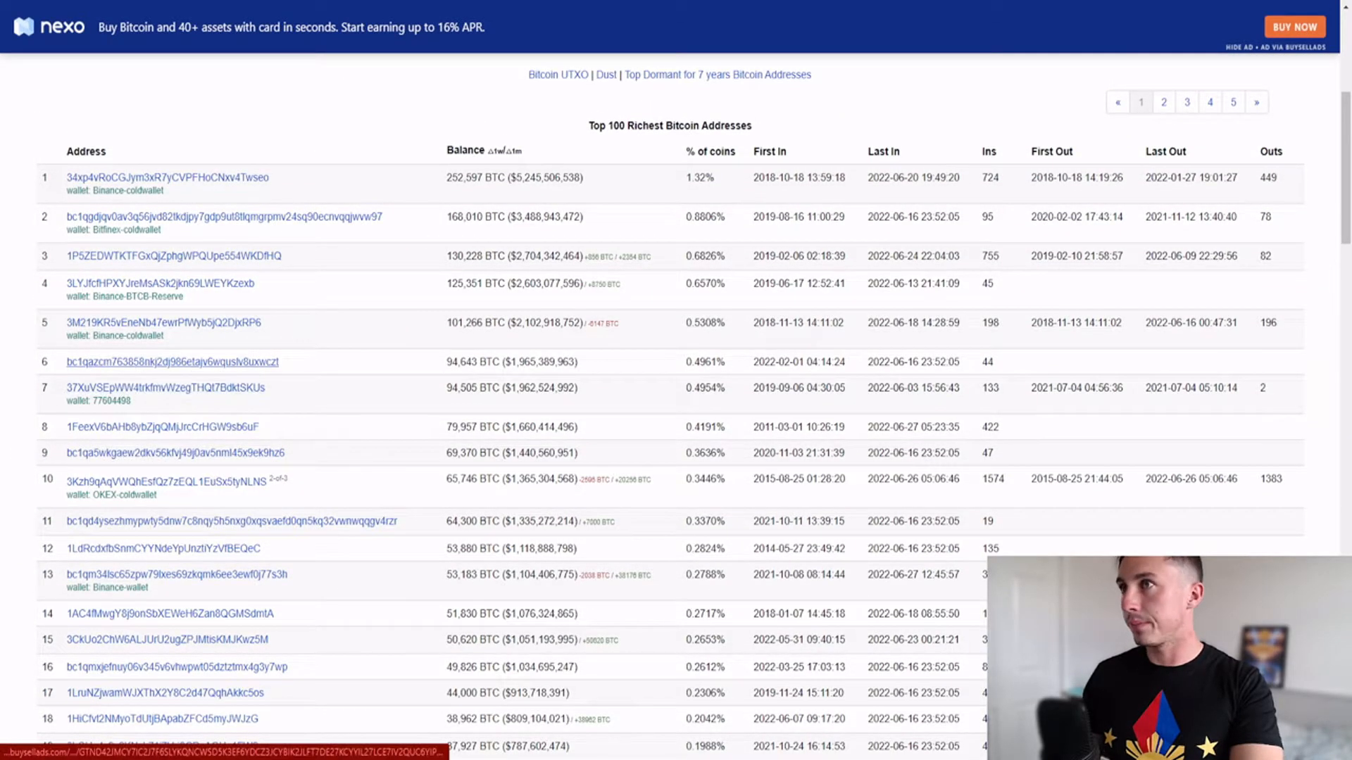
pyautogui.click(161, 362)
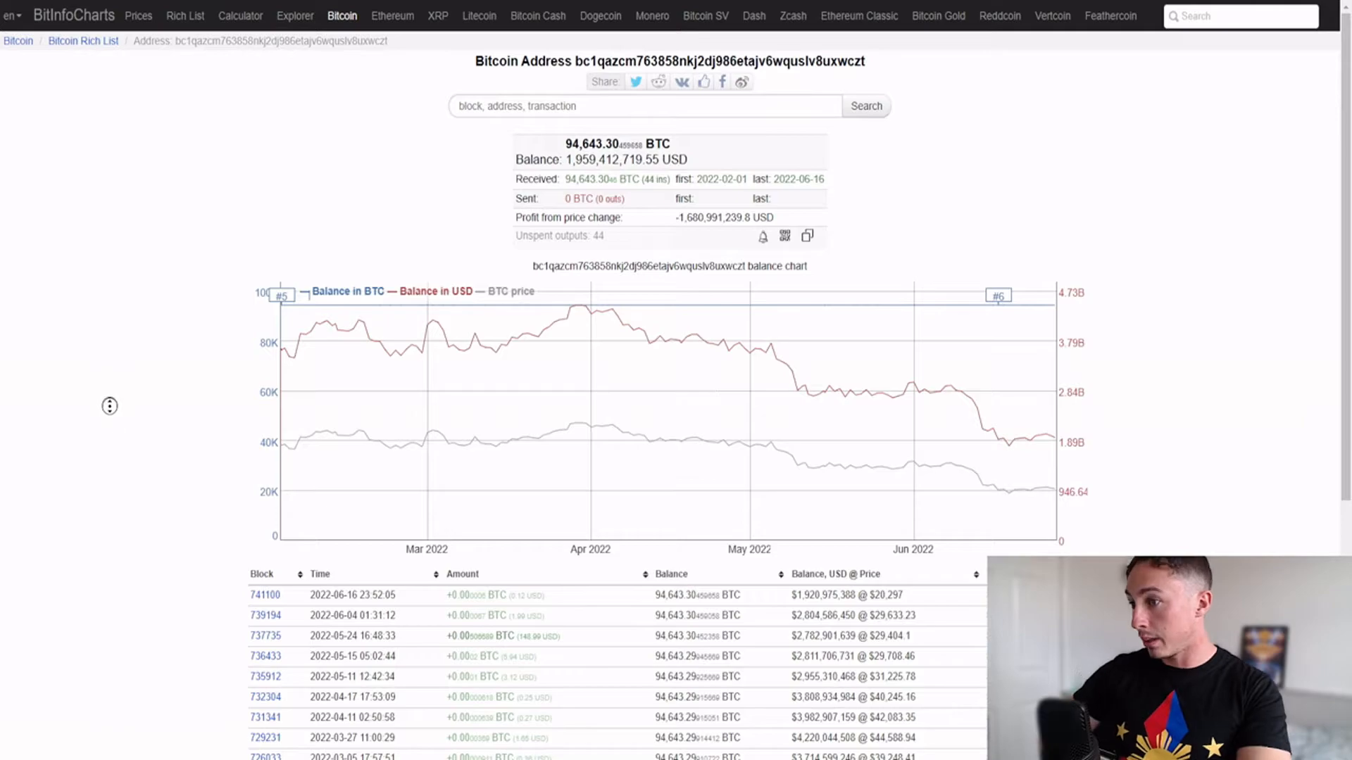
pyautogui.scroll(-3)
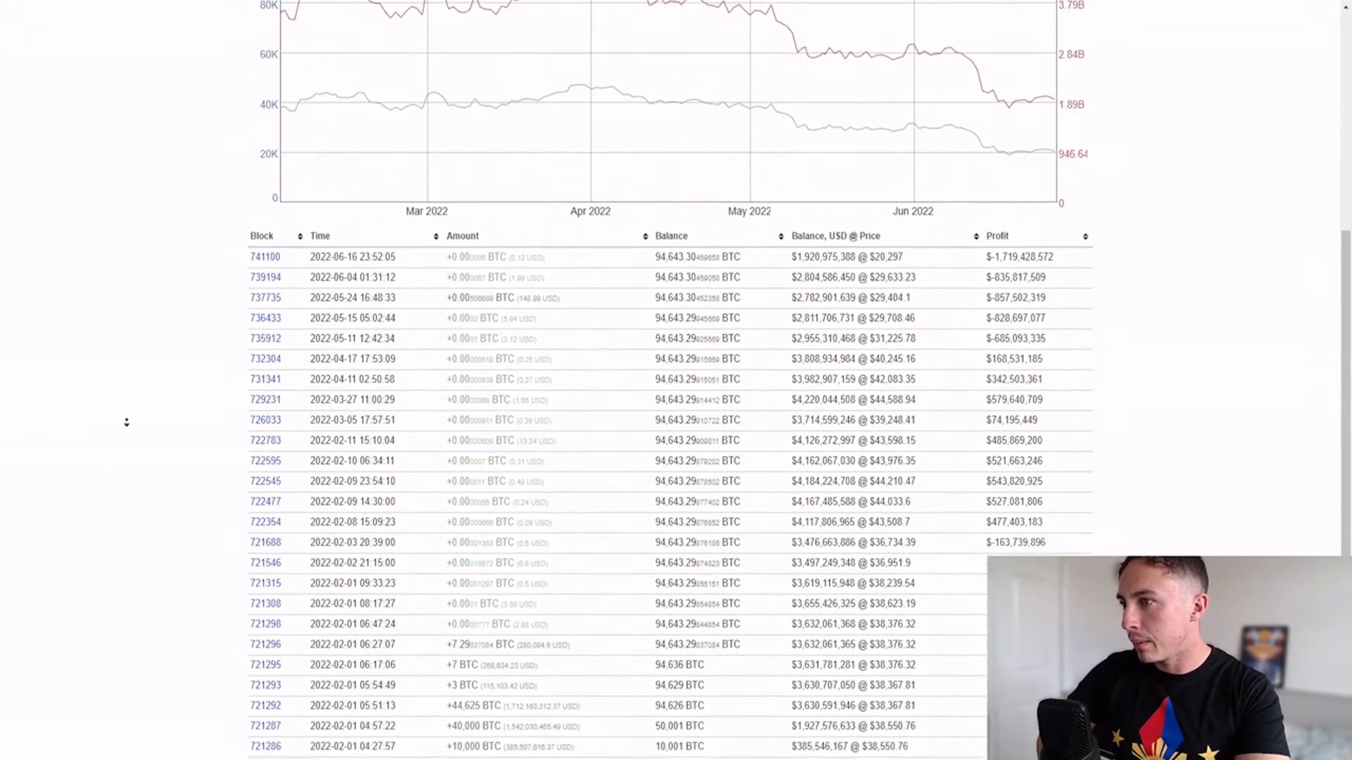
pyautogui.scroll(-3)
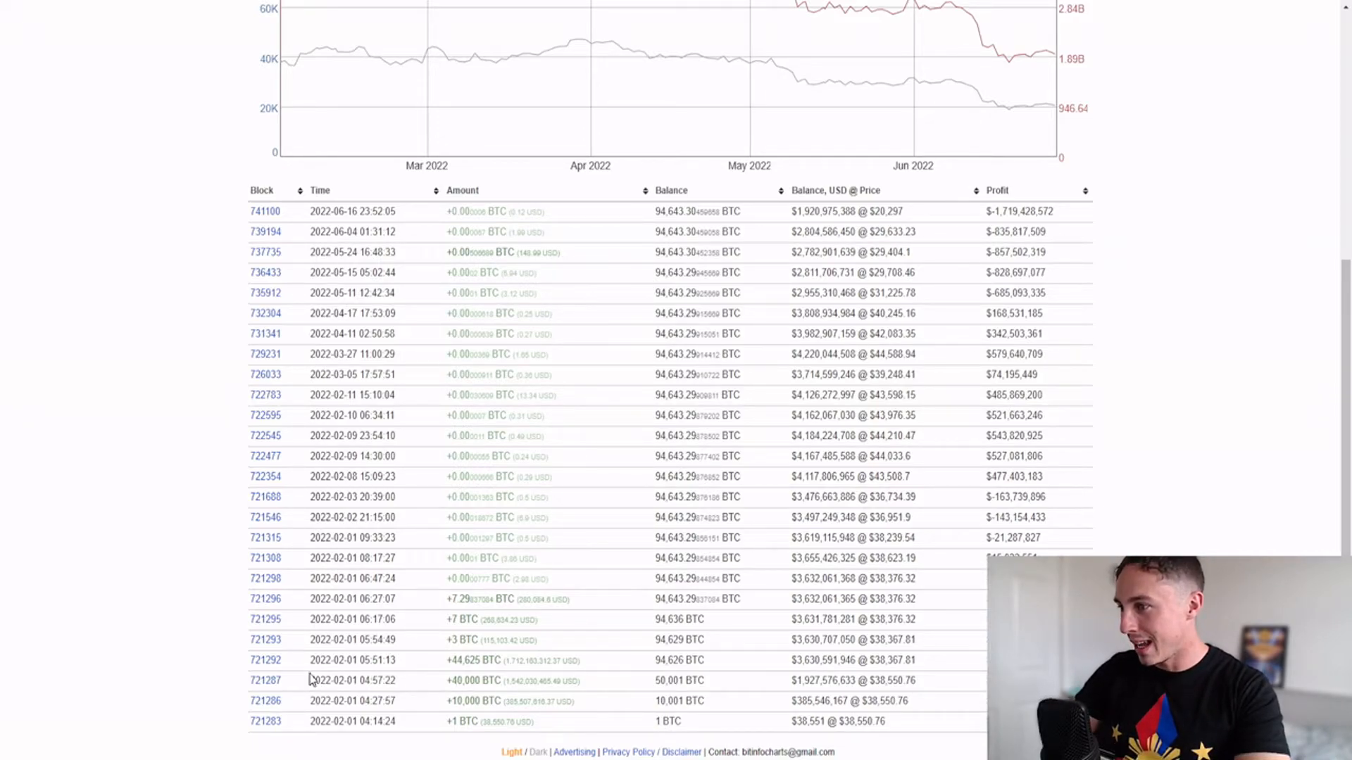
pyautogui.moveTo(310, 661); pyautogui.dragTo(389, 701)
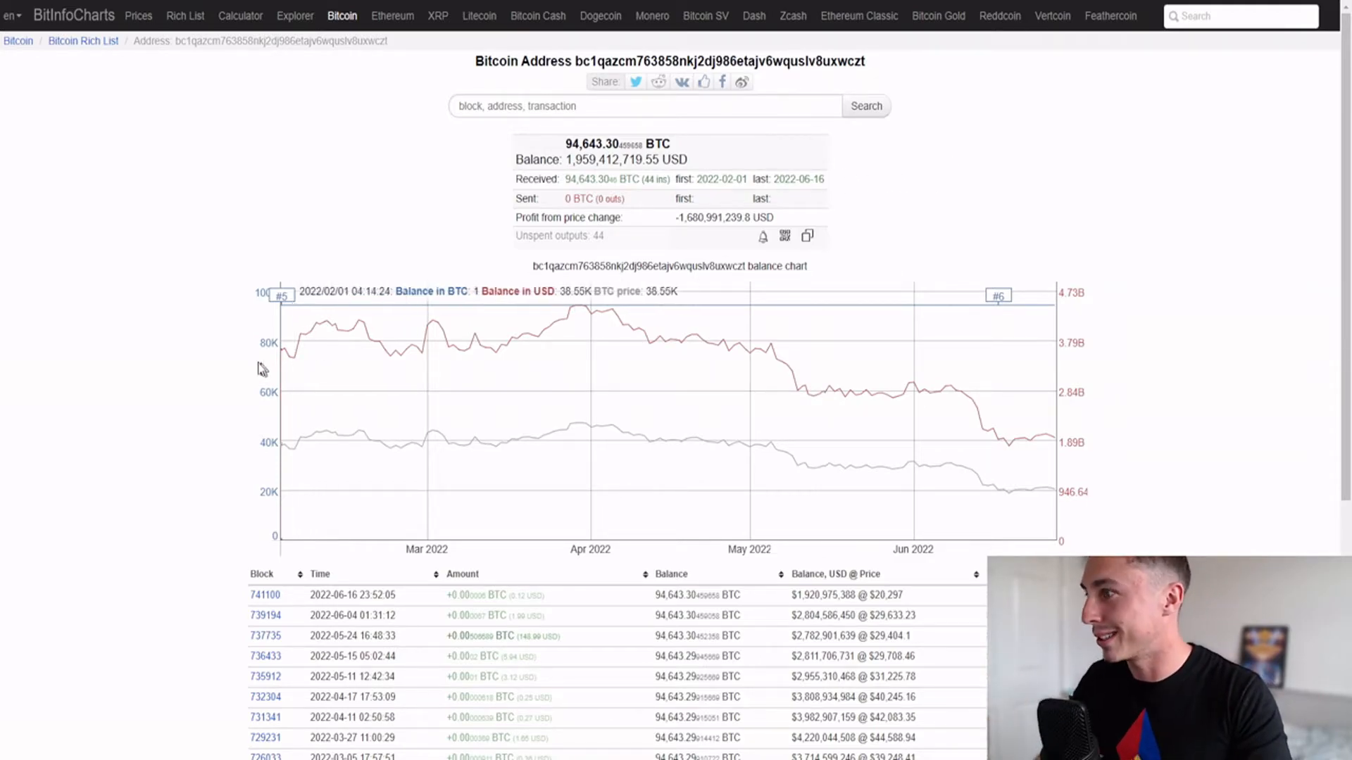
# Reach the Bitcoin distribution history page via the History link under the table
pyautogui.scroll(-3)
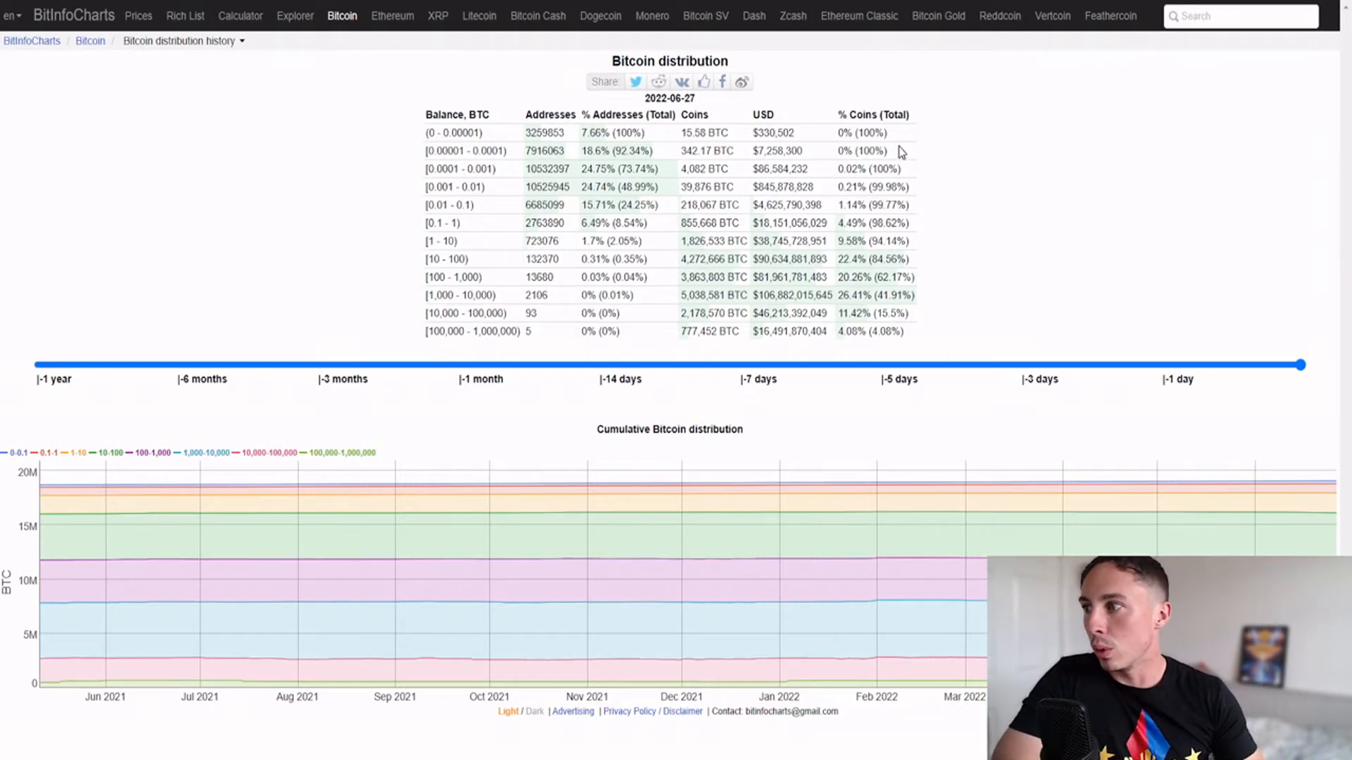
pyautogui.moveTo(1113, 258)
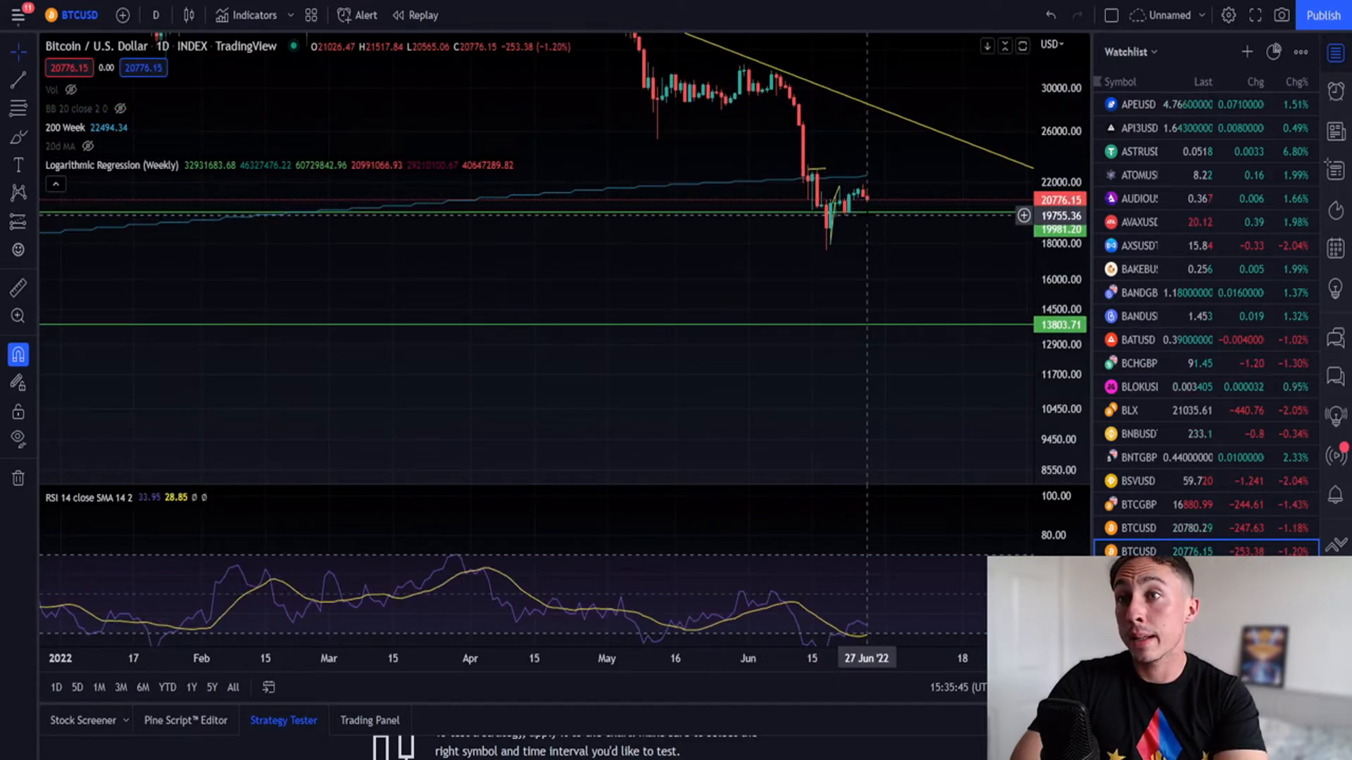
# View the BTCUSD 1D chart with regression lines and RSI in TradingView
pyautogui.scroll(-3)
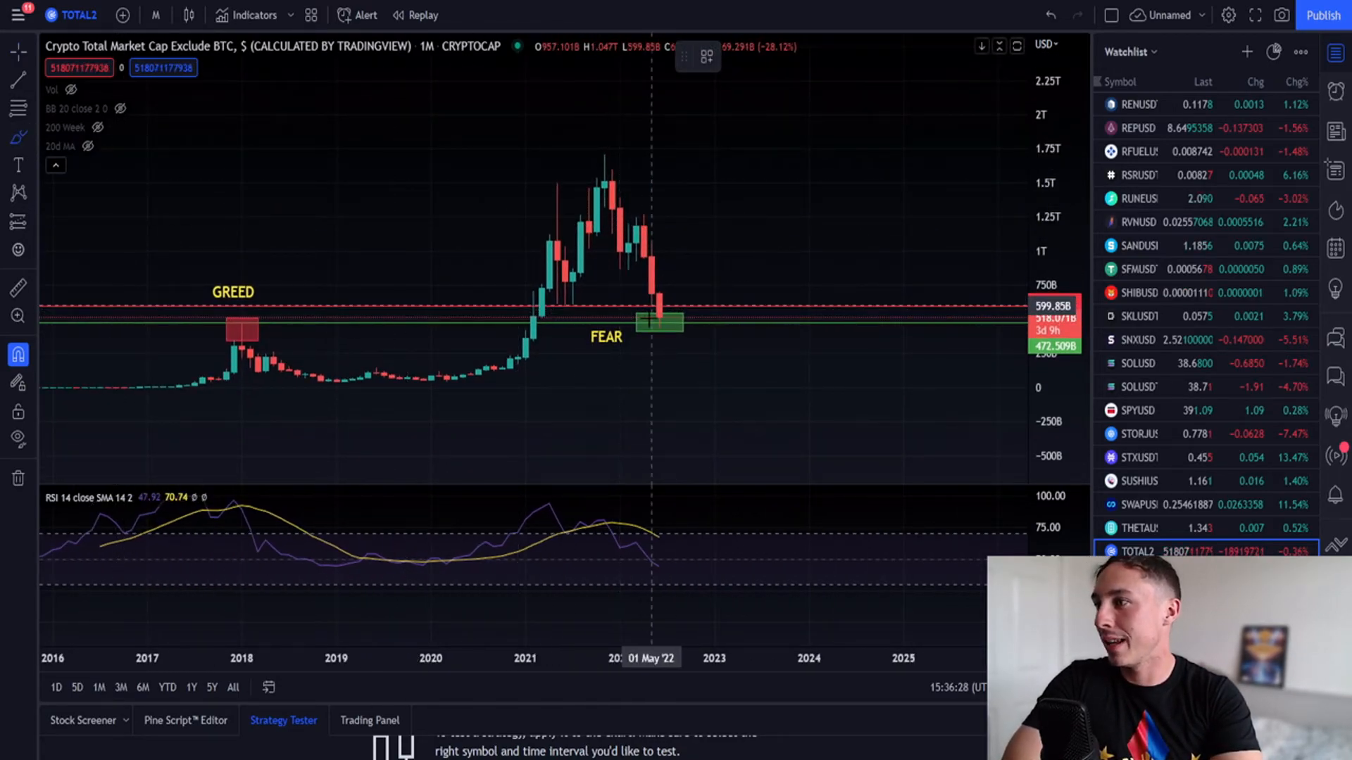
# View the TOTAL2 monthly market-cap chart with its GREED and FEAR zones
pyautogui.moveTo(659, 328); pyautogui.dragTo(759, 345)
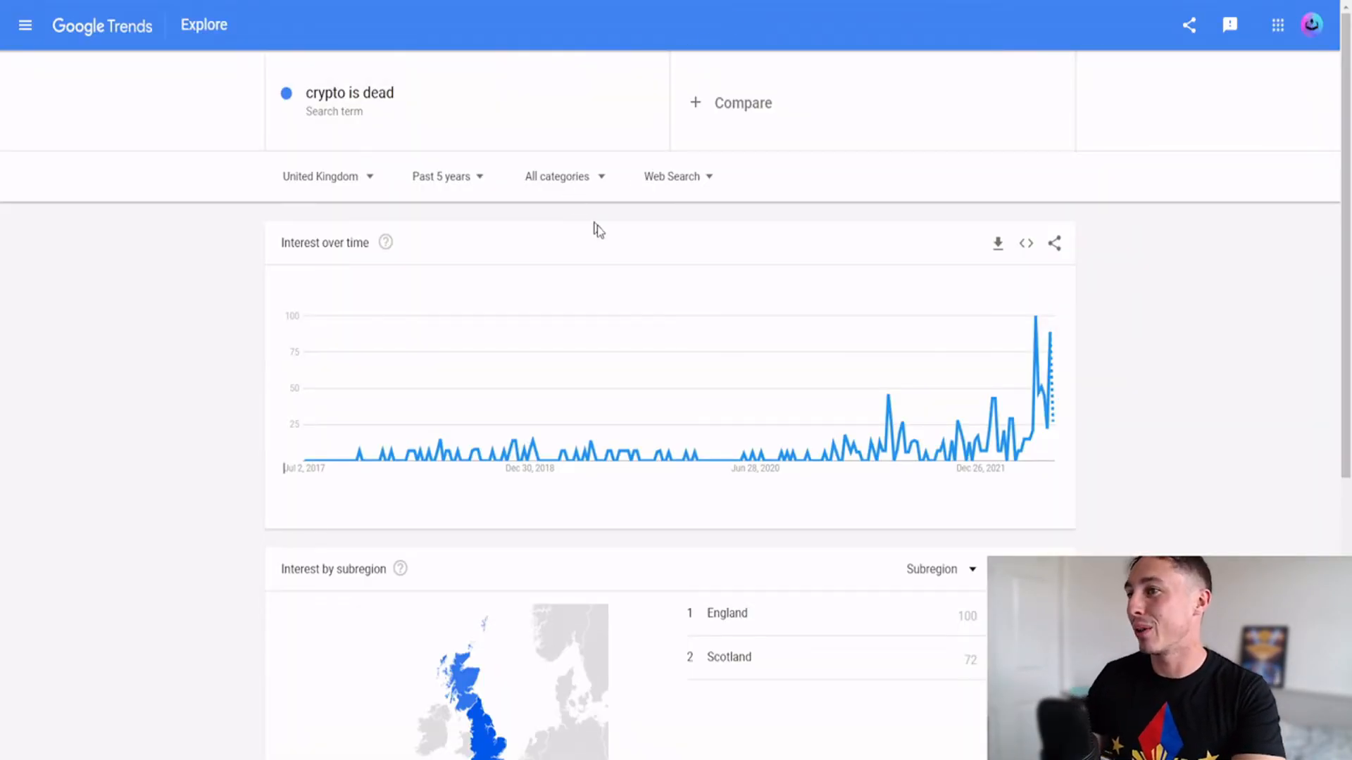
pyautogui.moveTo(861, 459)
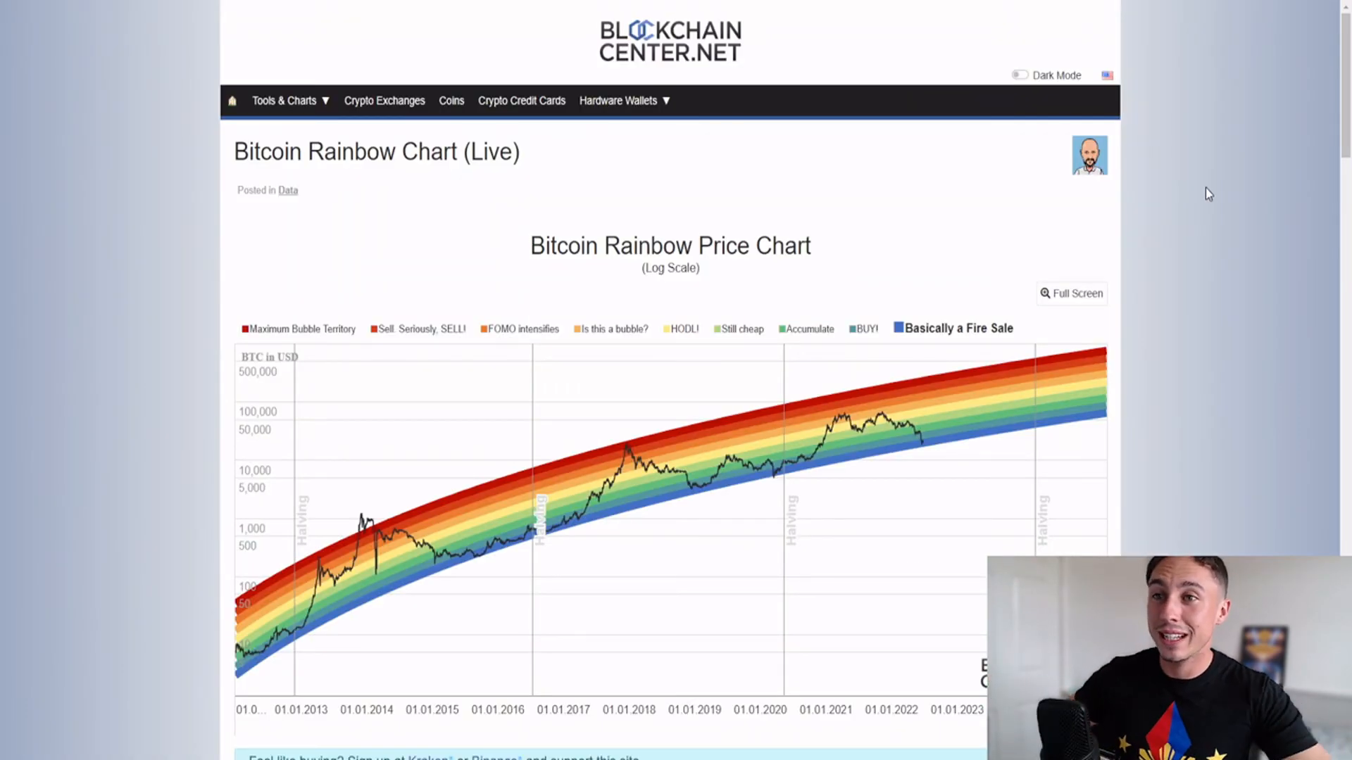
# Expand the Bitcoin Rainbow Price Chart on Blockchaincenter to full screen
pyautogui.click(1070, 293)
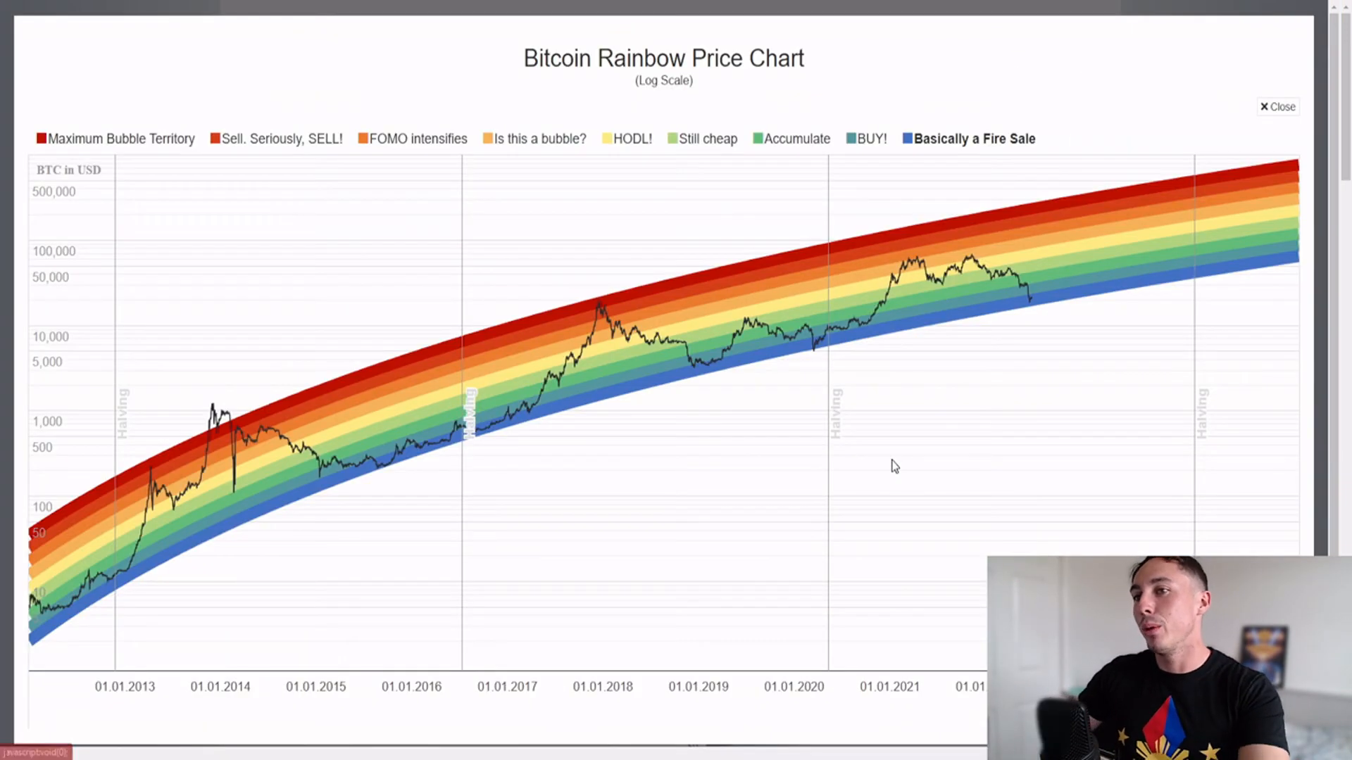